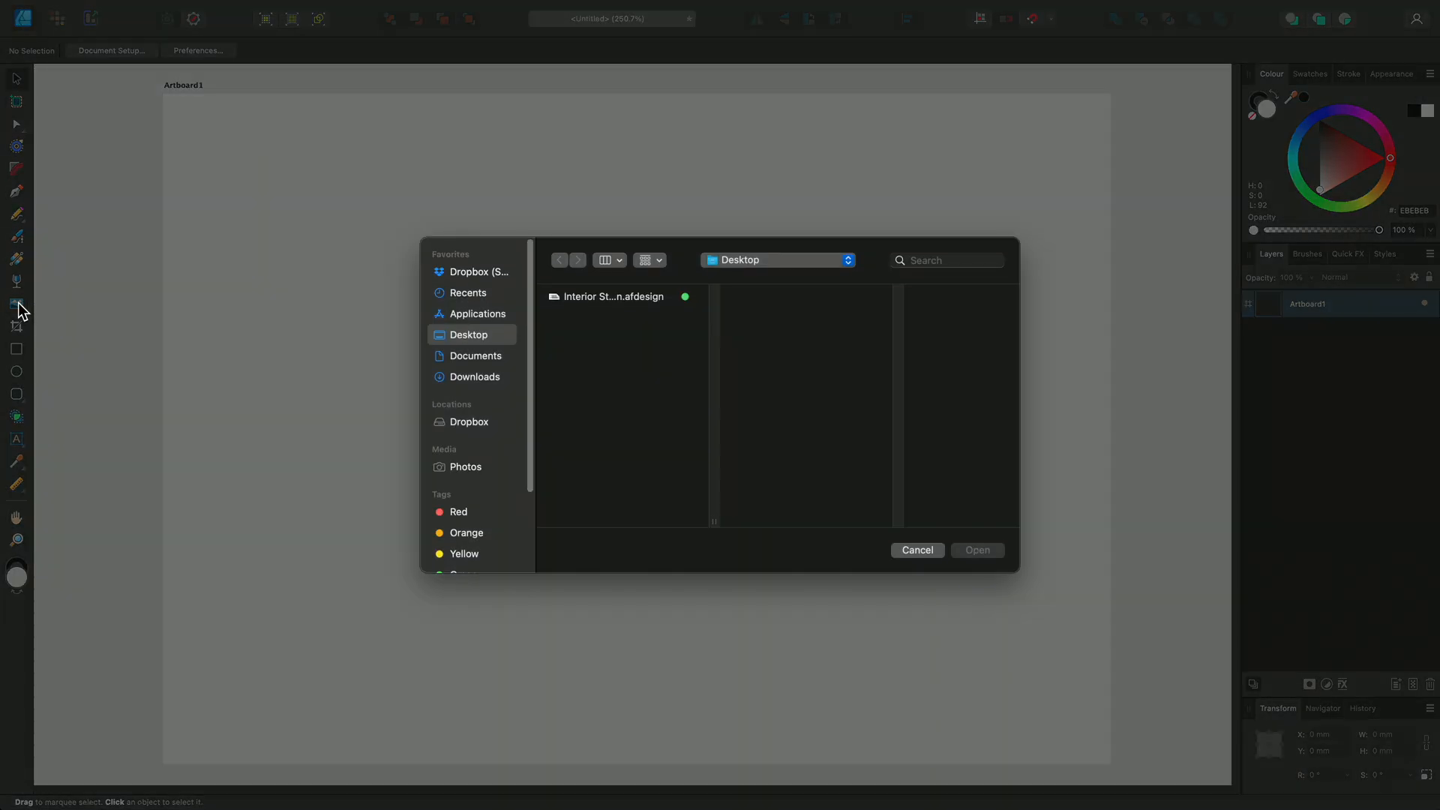
Step: Place Interior Stock Design.afdesign at default size on Artboard1
click(612, 297)
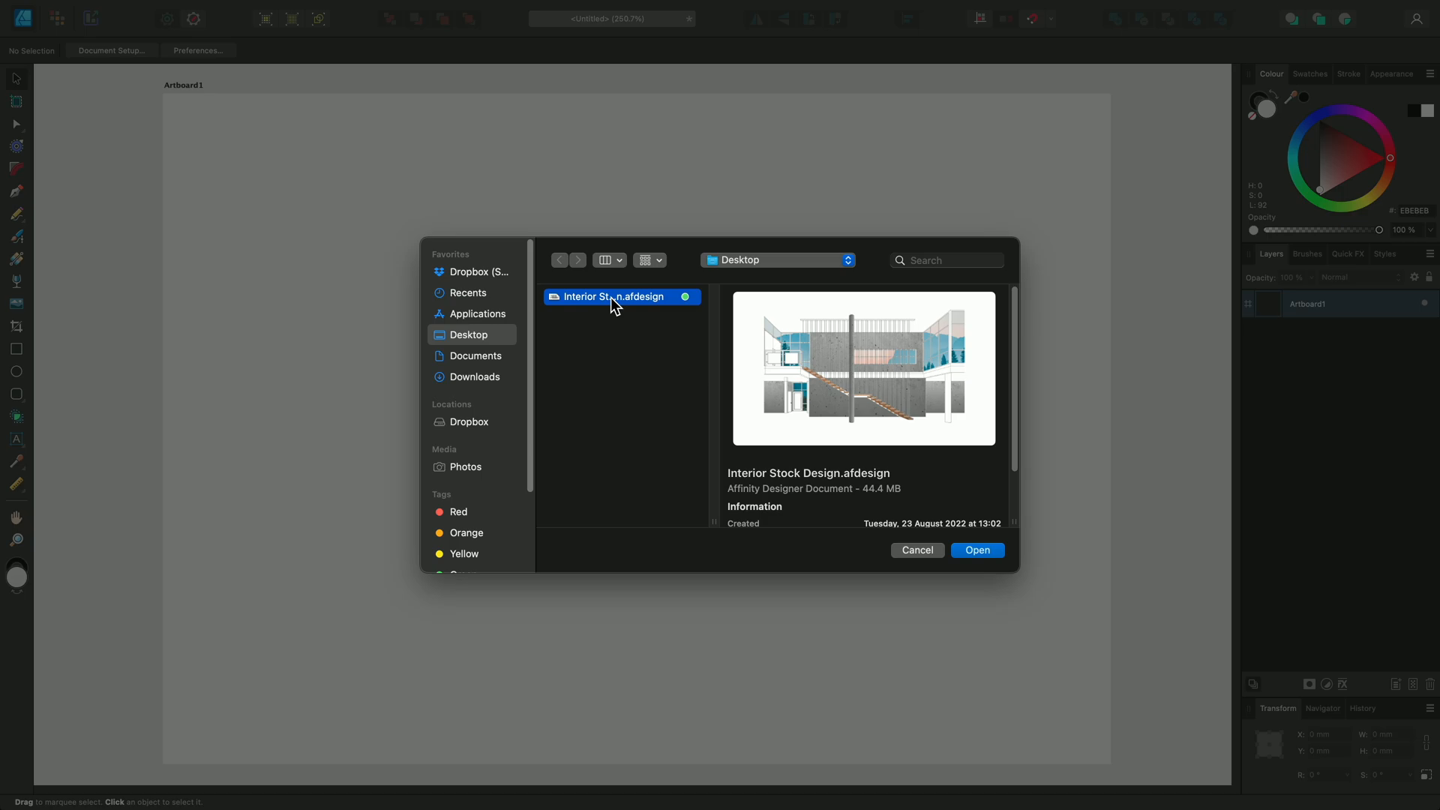
click(976, 549)
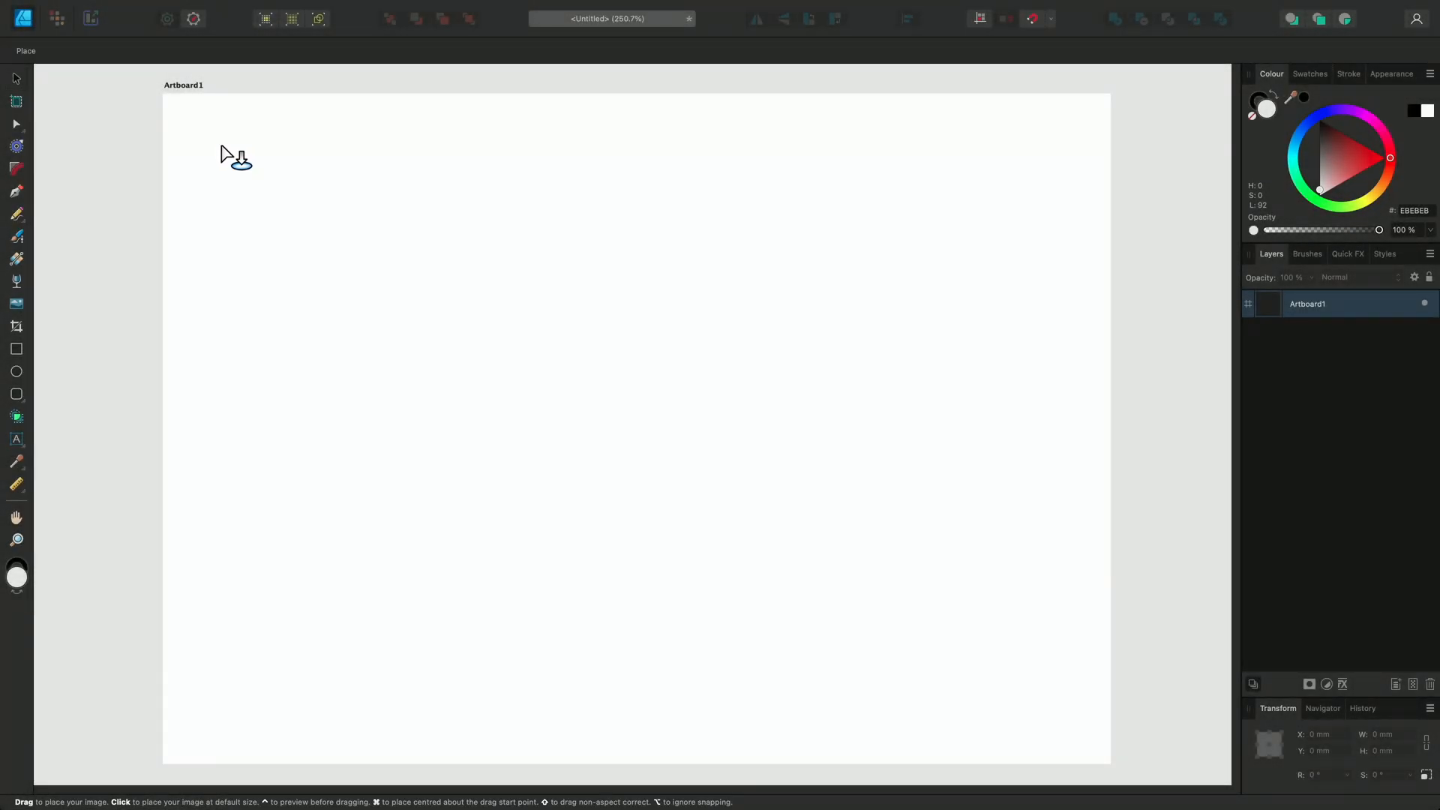
click(234, 156)
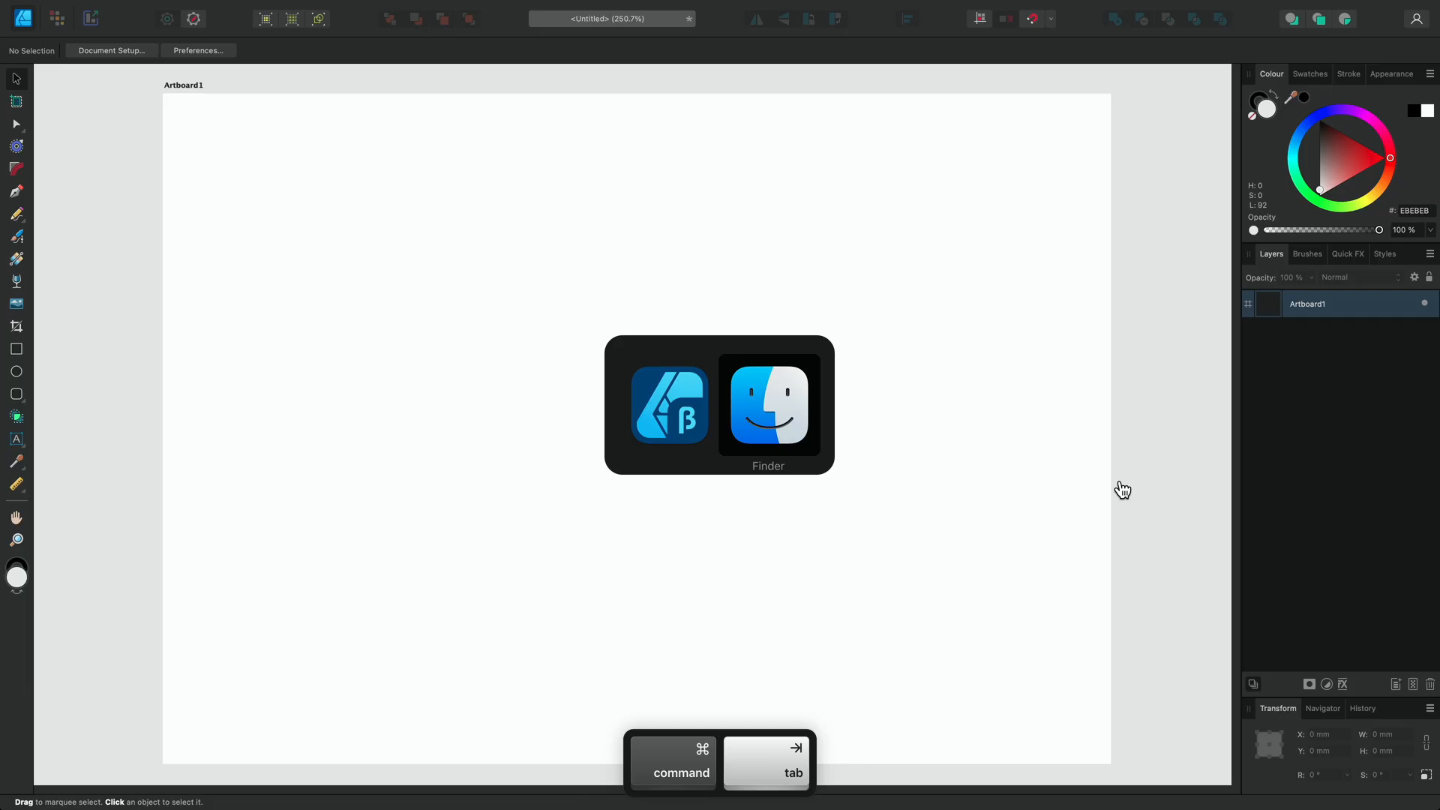
key(cmd+tab)
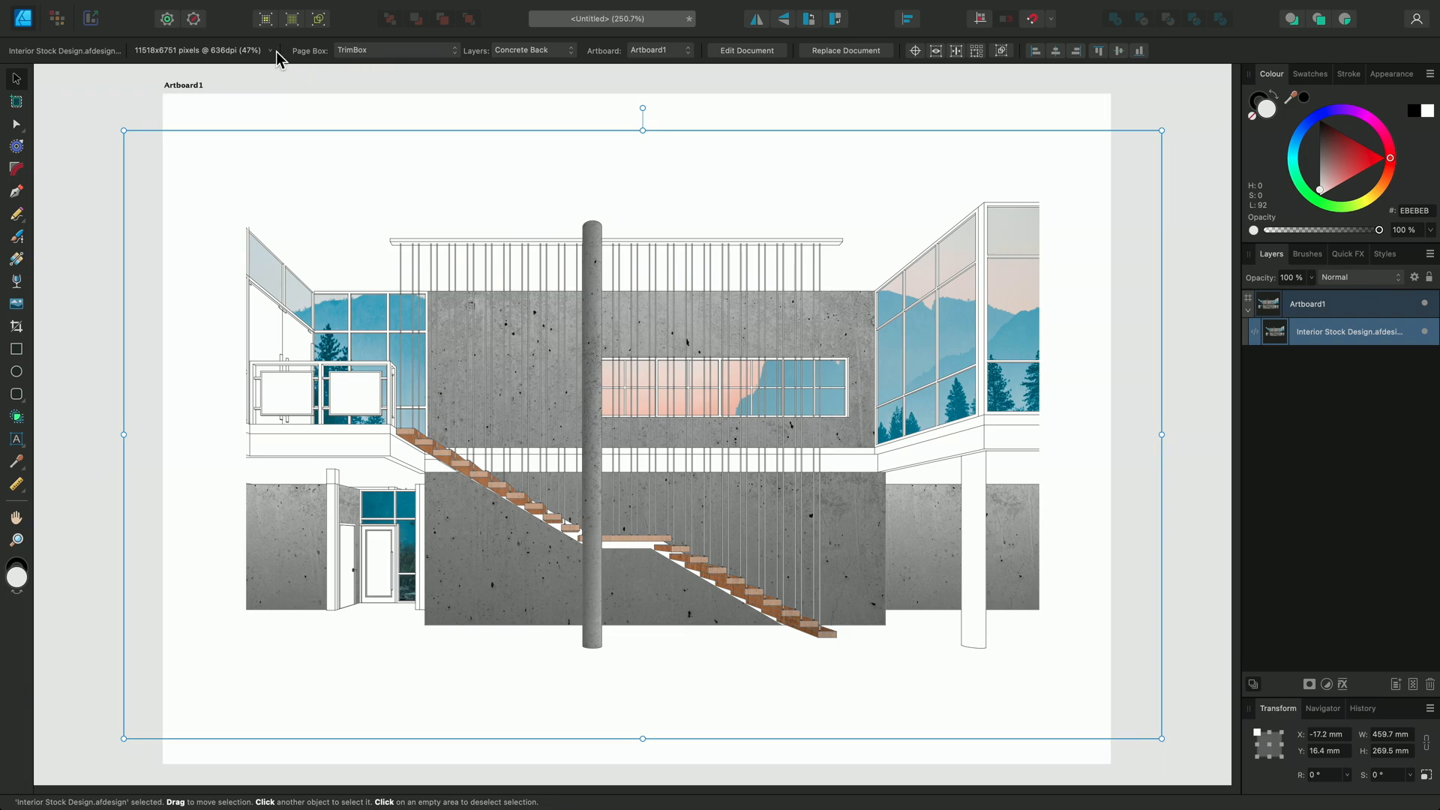
click(271, 50)
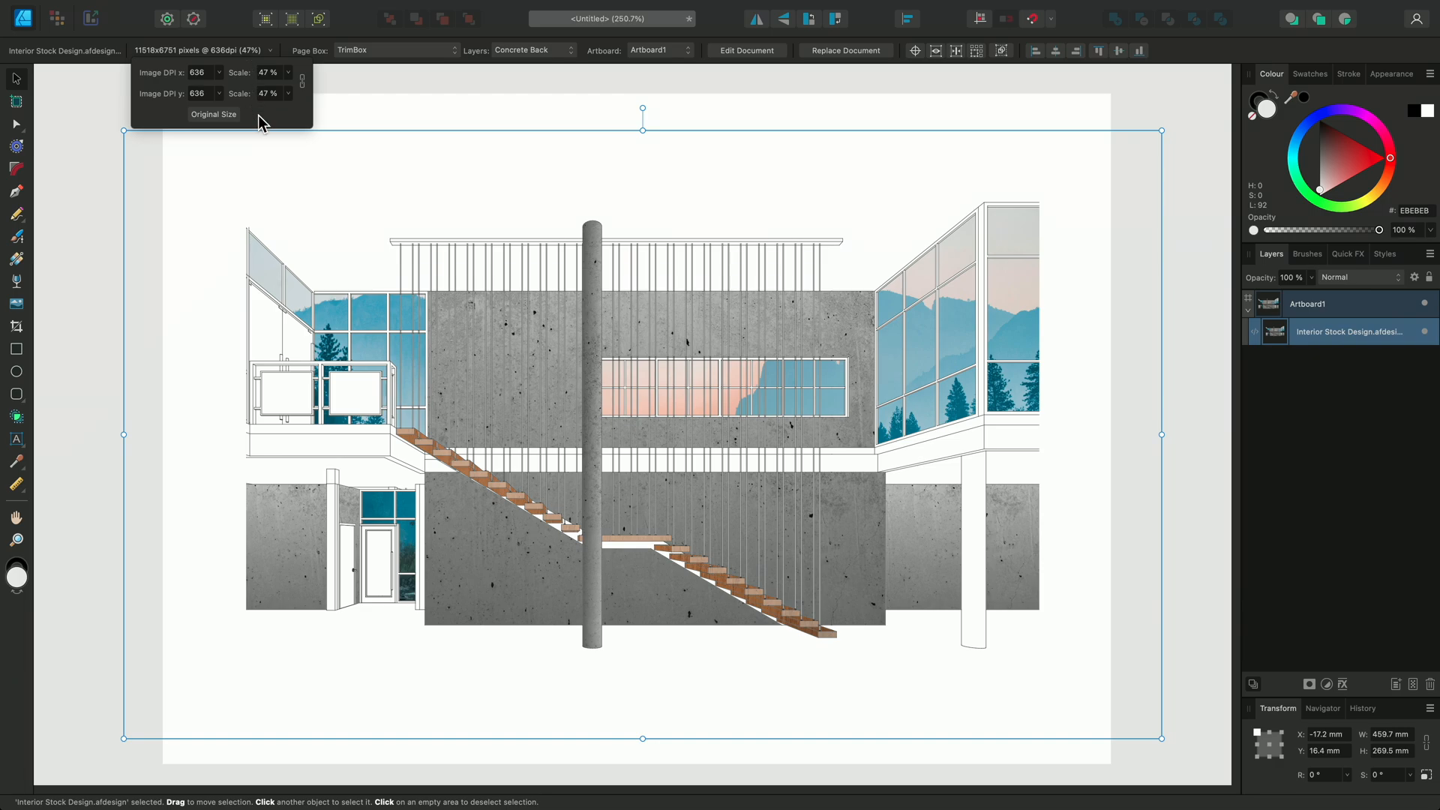
mouse_move(230, 122)
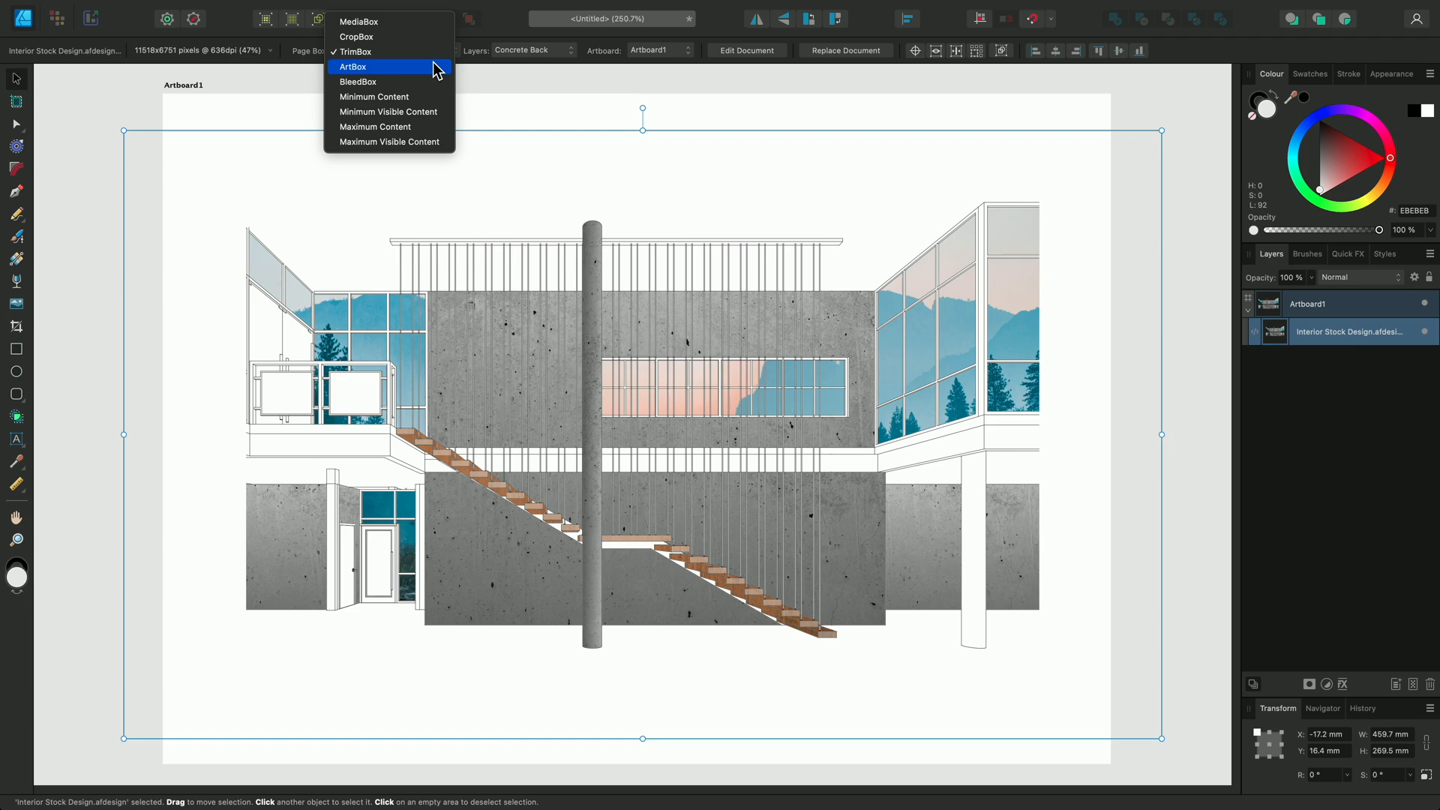
click(373, 127)
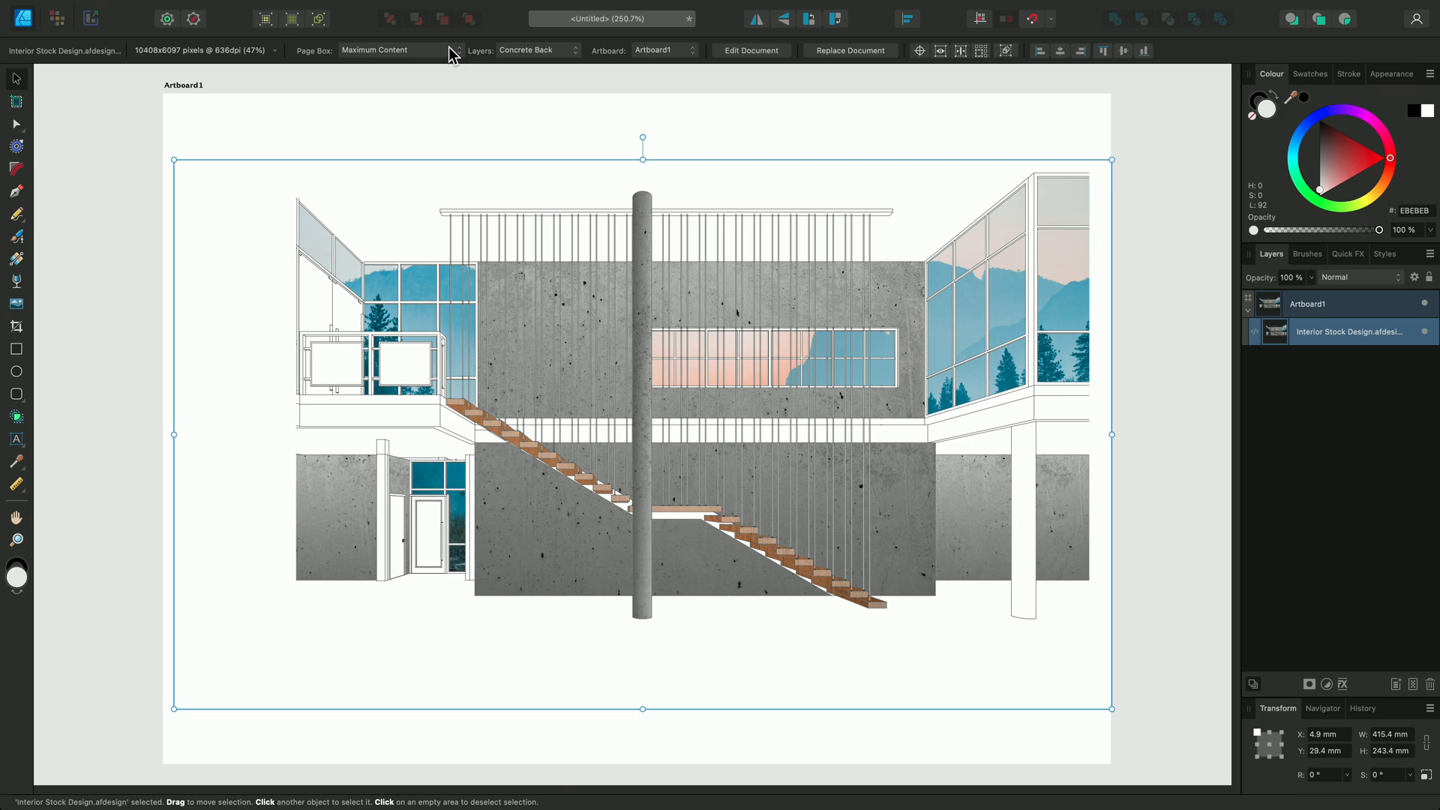
click(390, 50)
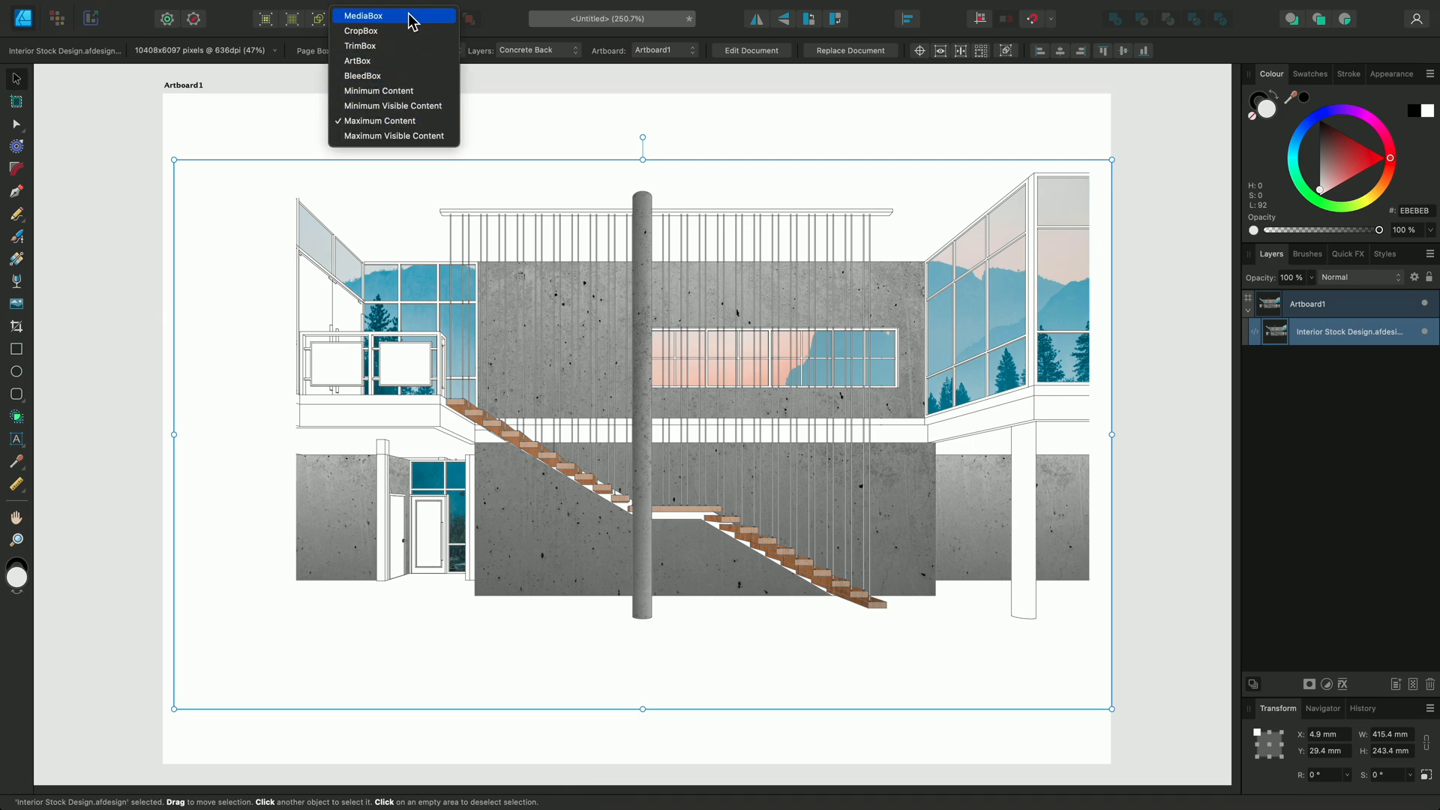
click(359, 45)
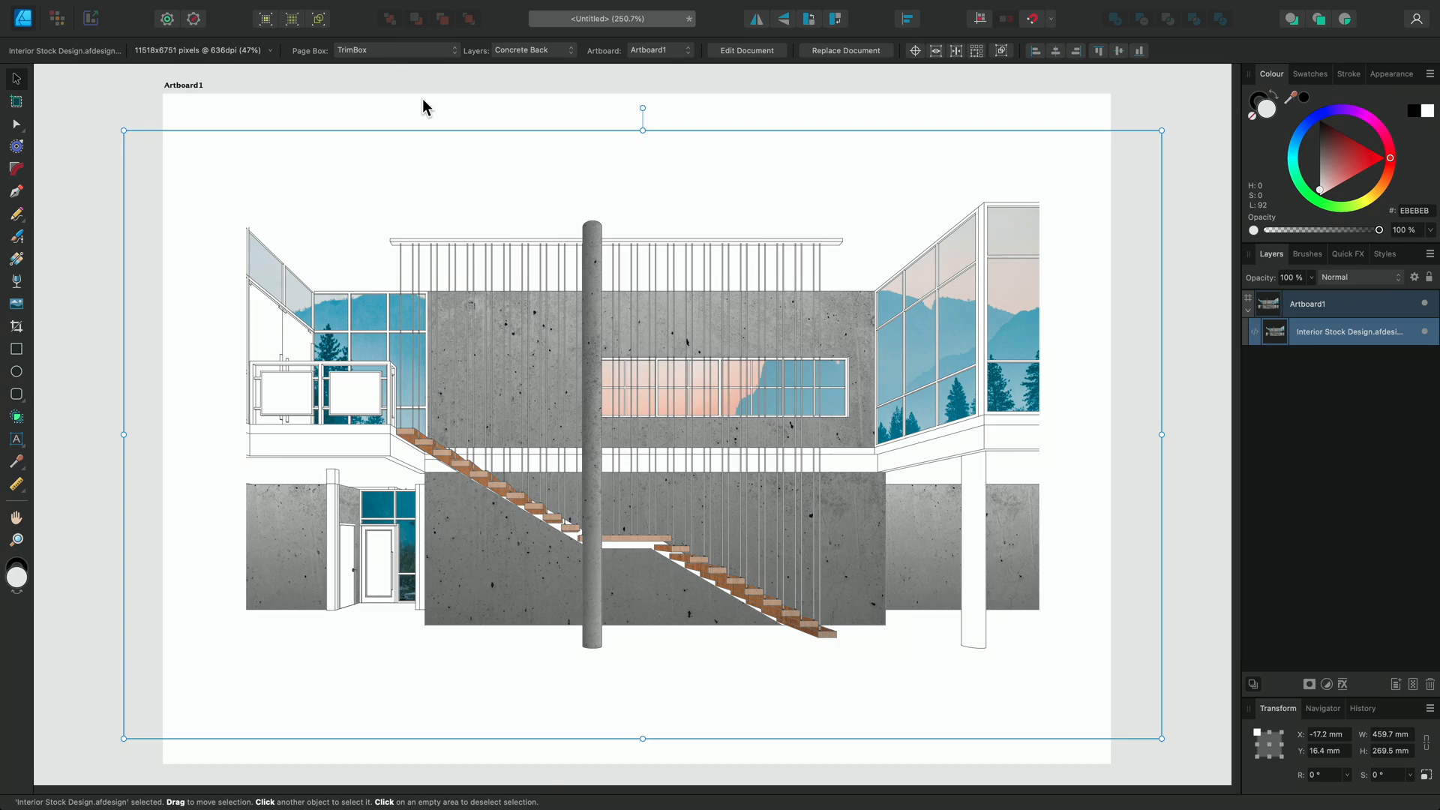
Step: Toggle Concrete Back, hide all placed-file layers, then turn Stairs back on
click(533, 50)
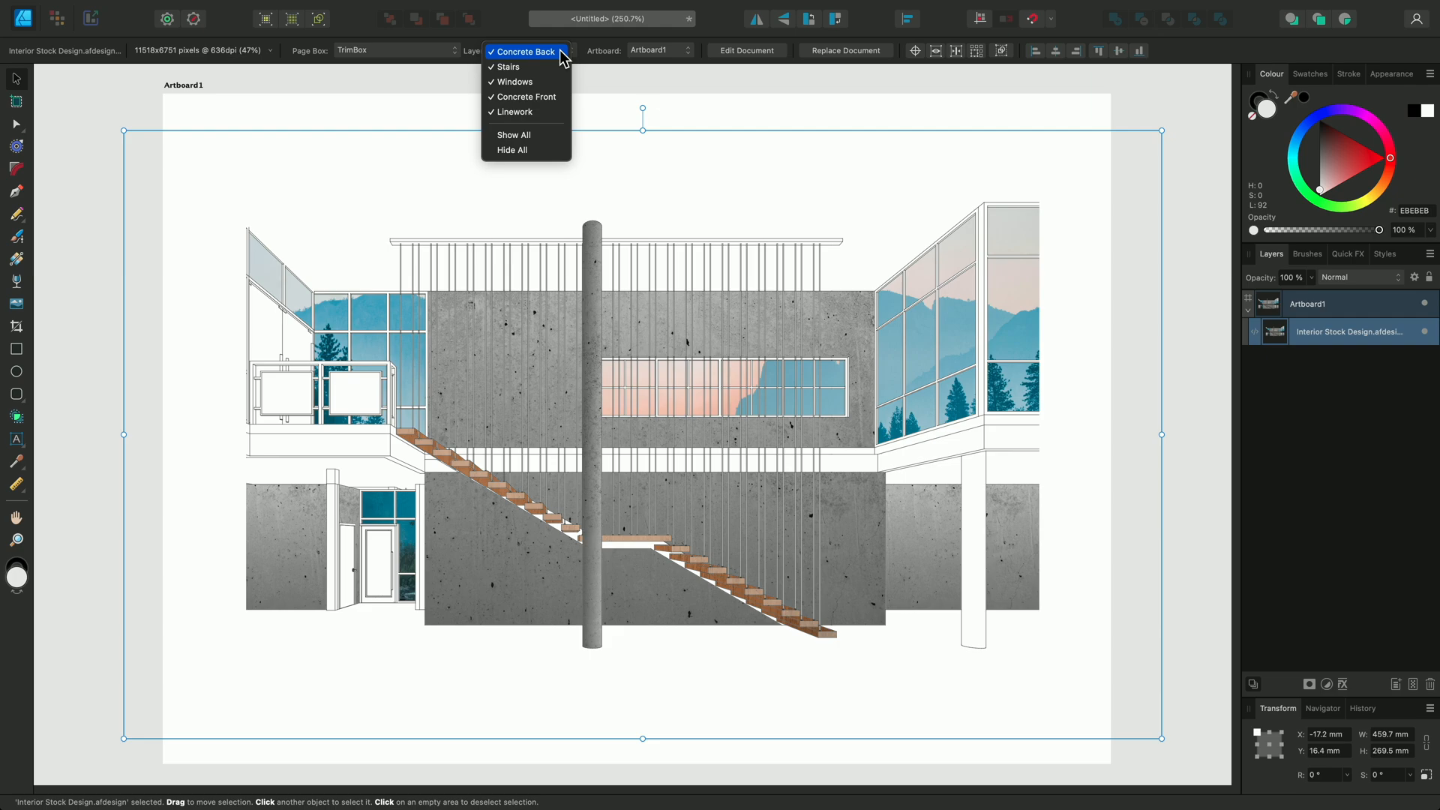
click(508, 66)
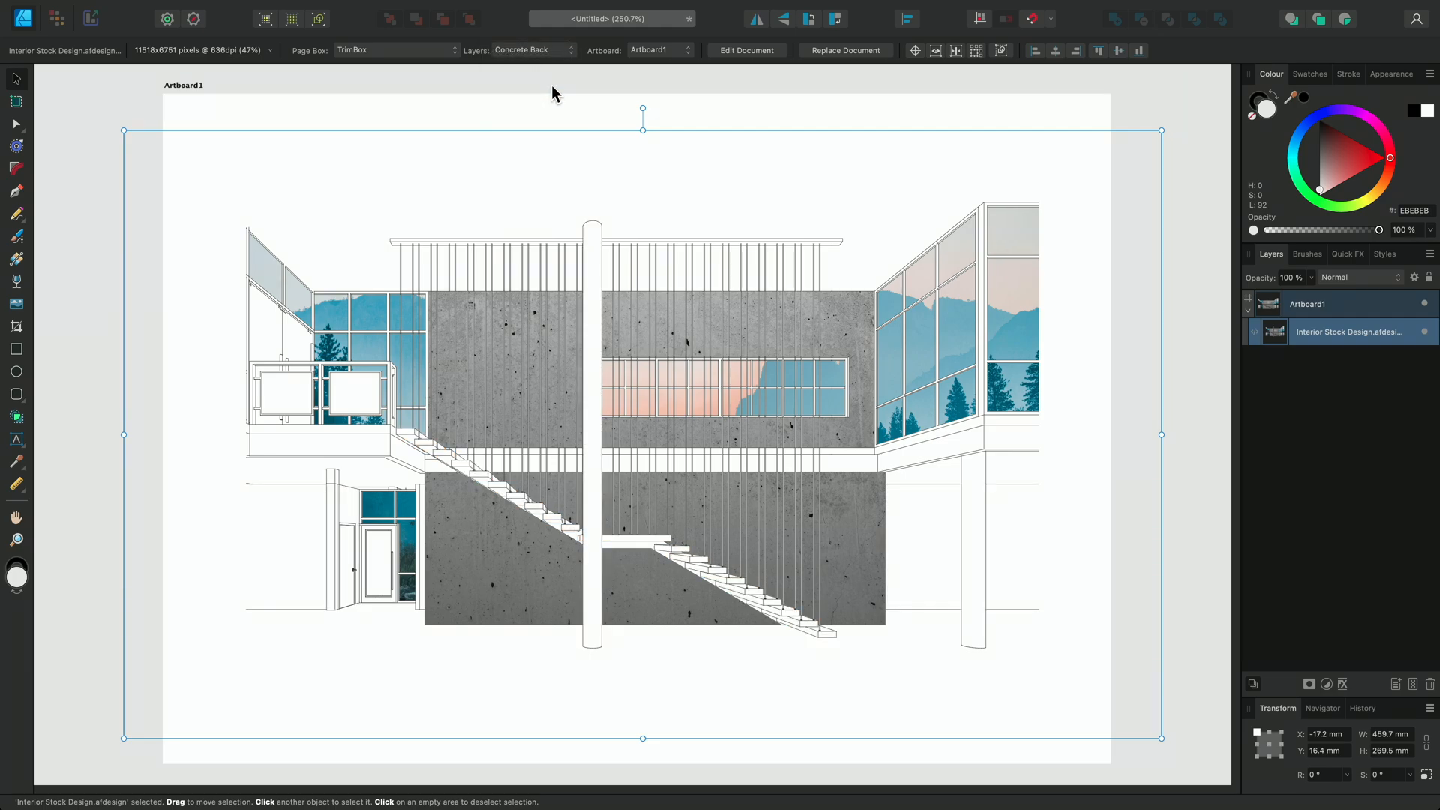
click(531, 50)
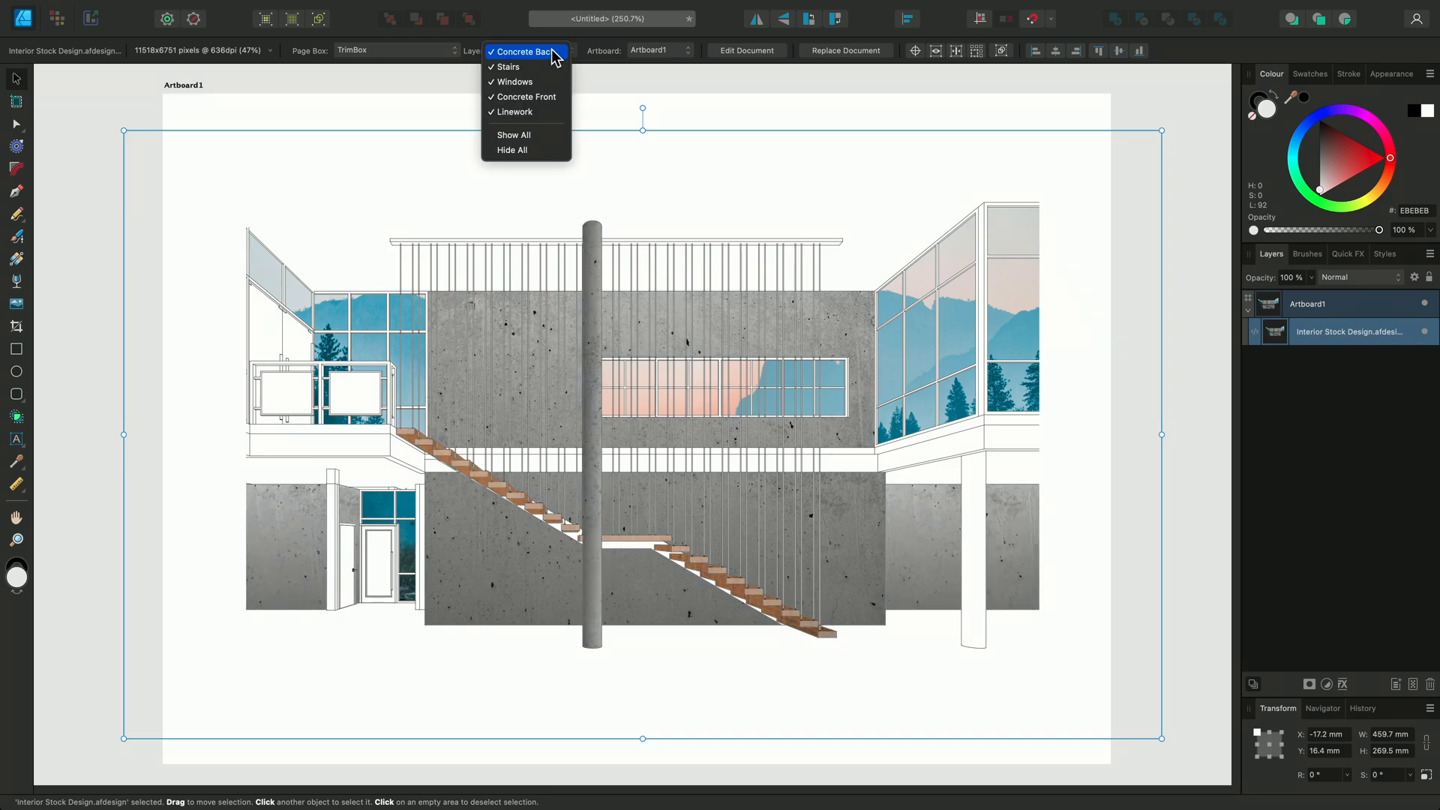
click(512, 150)
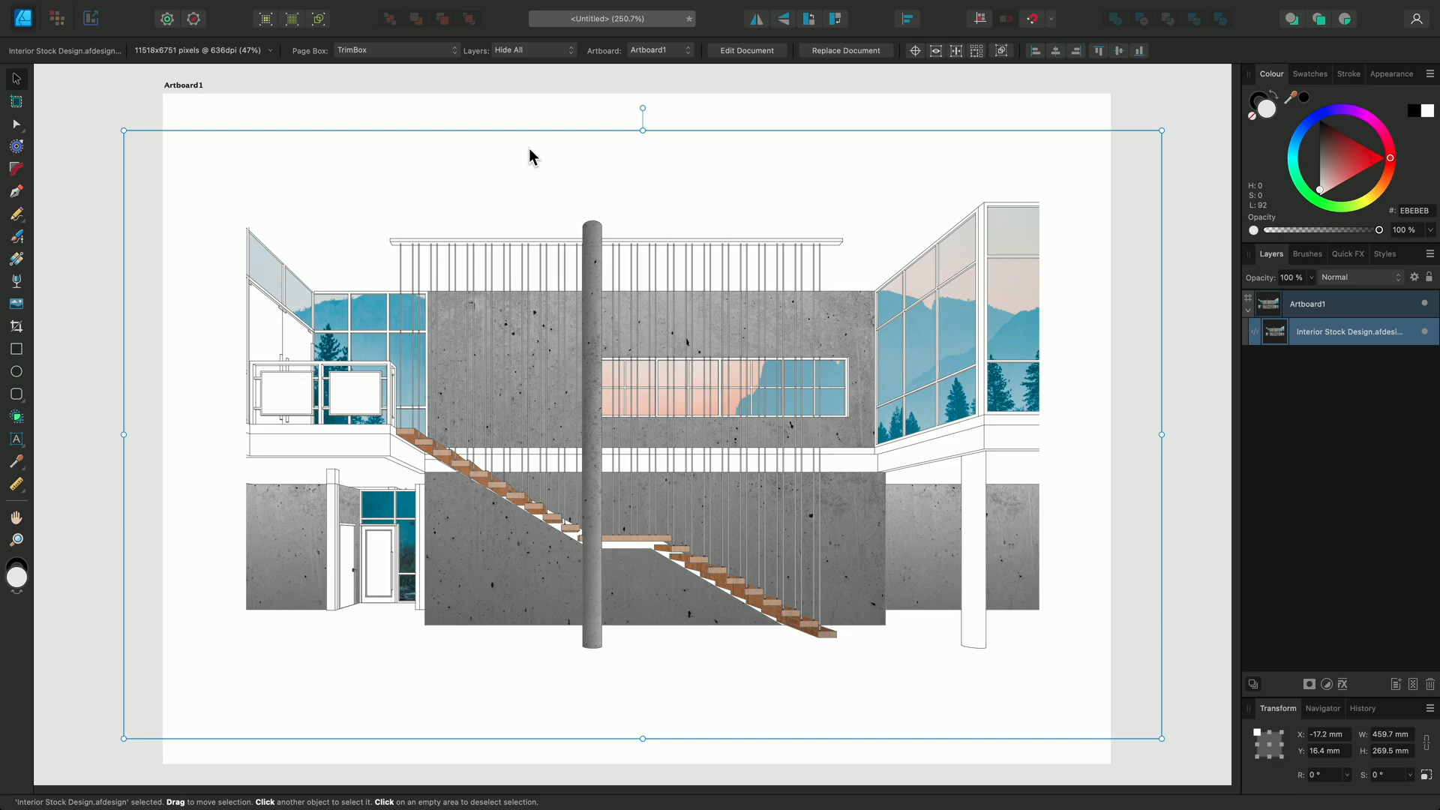
click(520, 50)
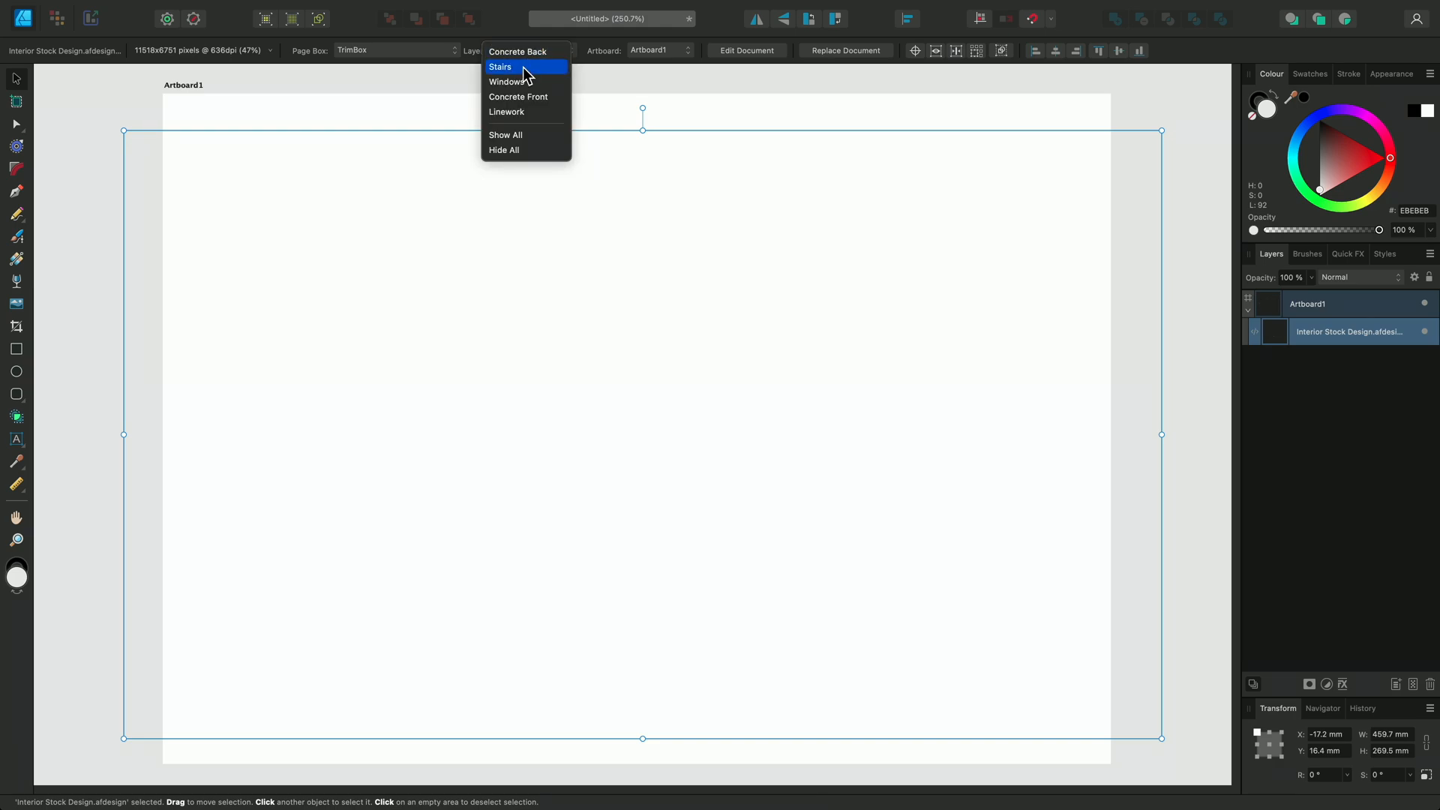
click(515, 52)
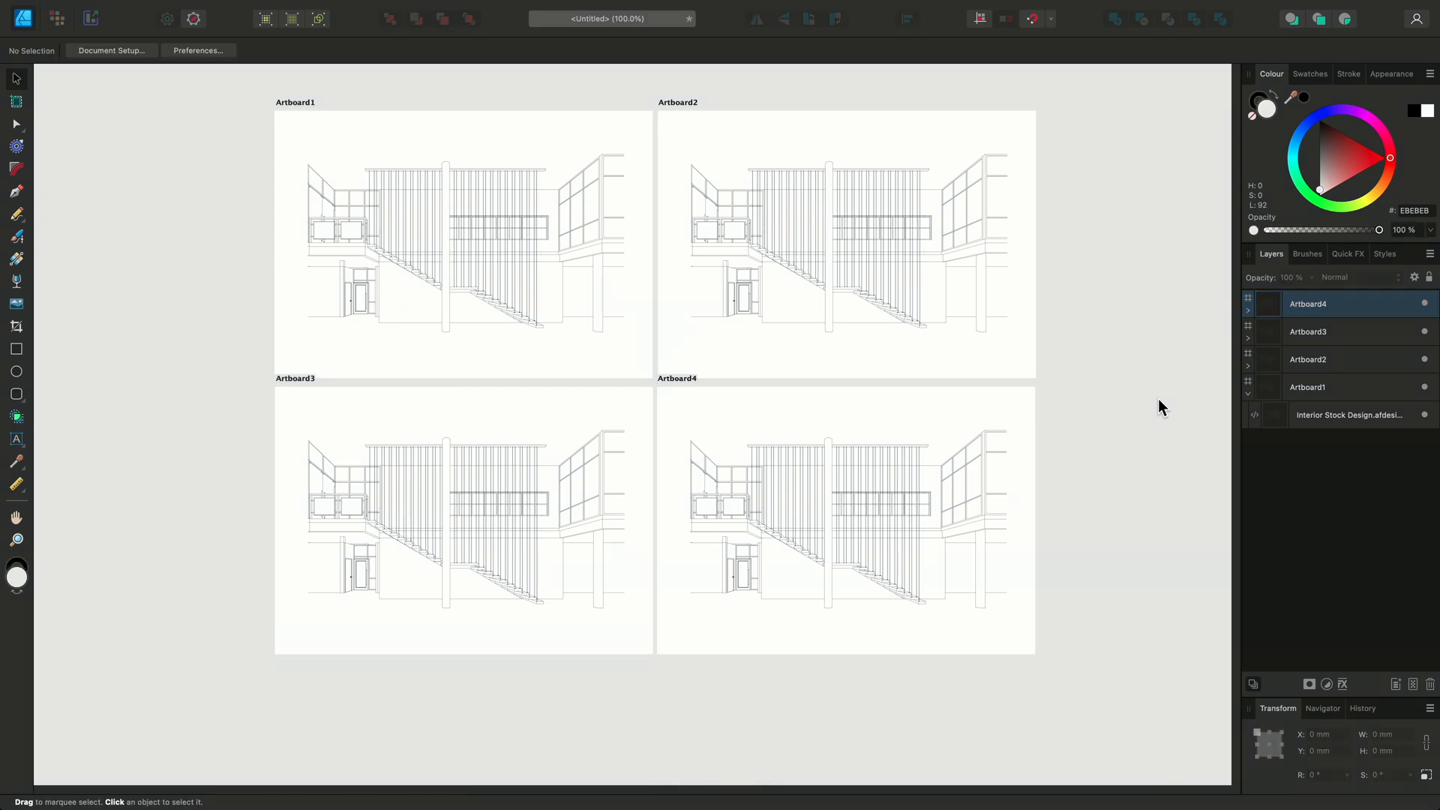
mouse_move(16, 349)
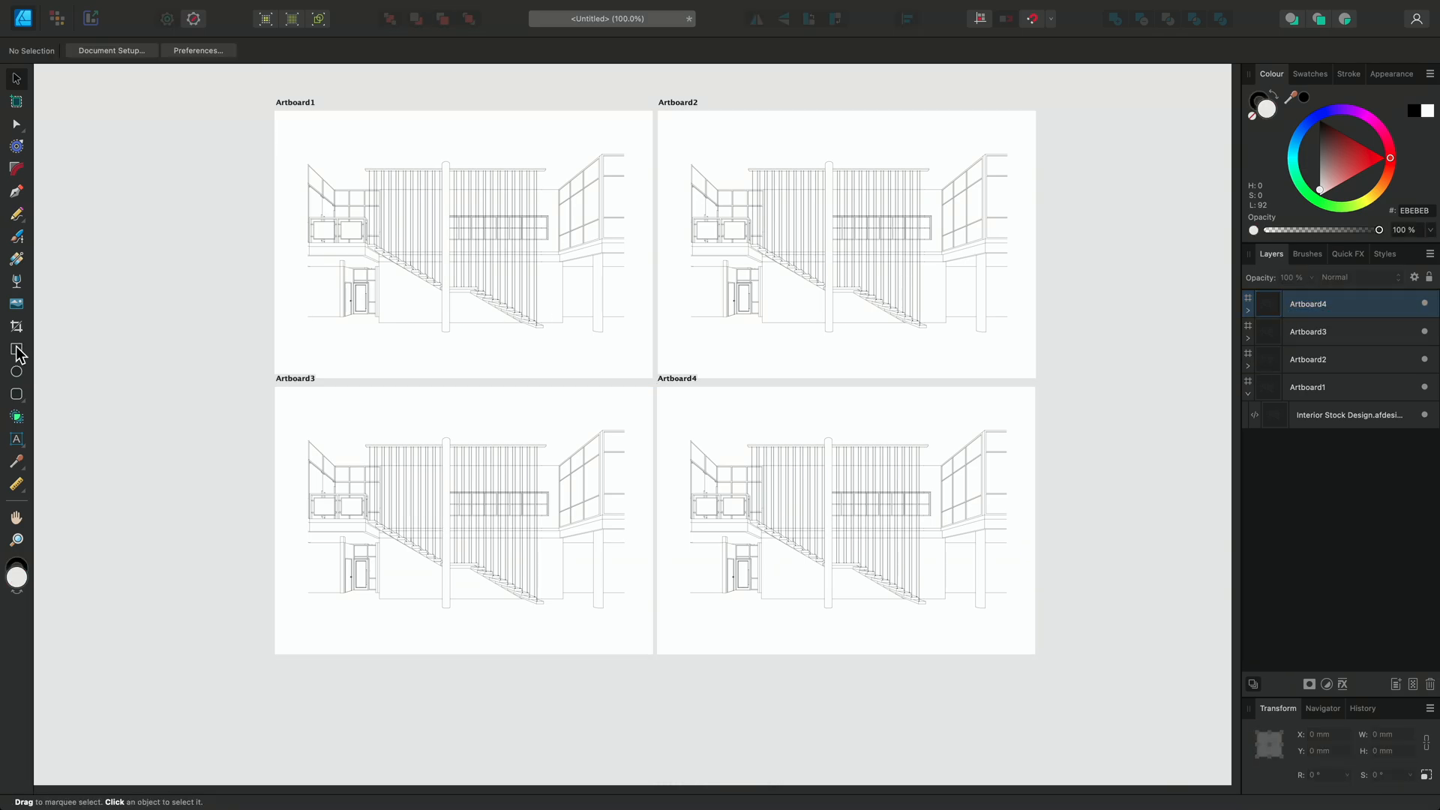
Step: Select the Rectangle Tool
click(15, 349)
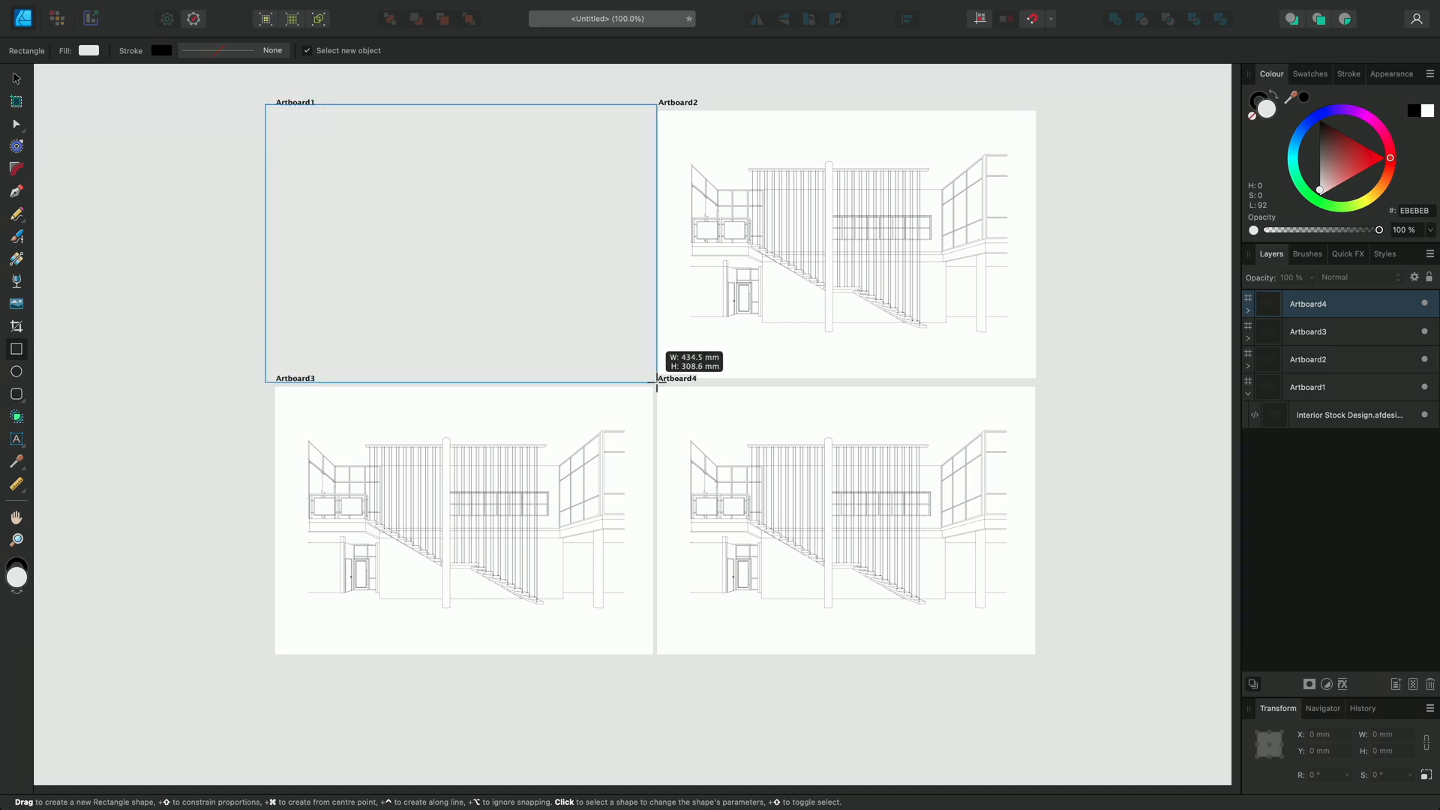
Step: Draw a yellow rectangle covering Artboard1 and fill the fourth overlay pink
drag(273, 115, 656, 382)
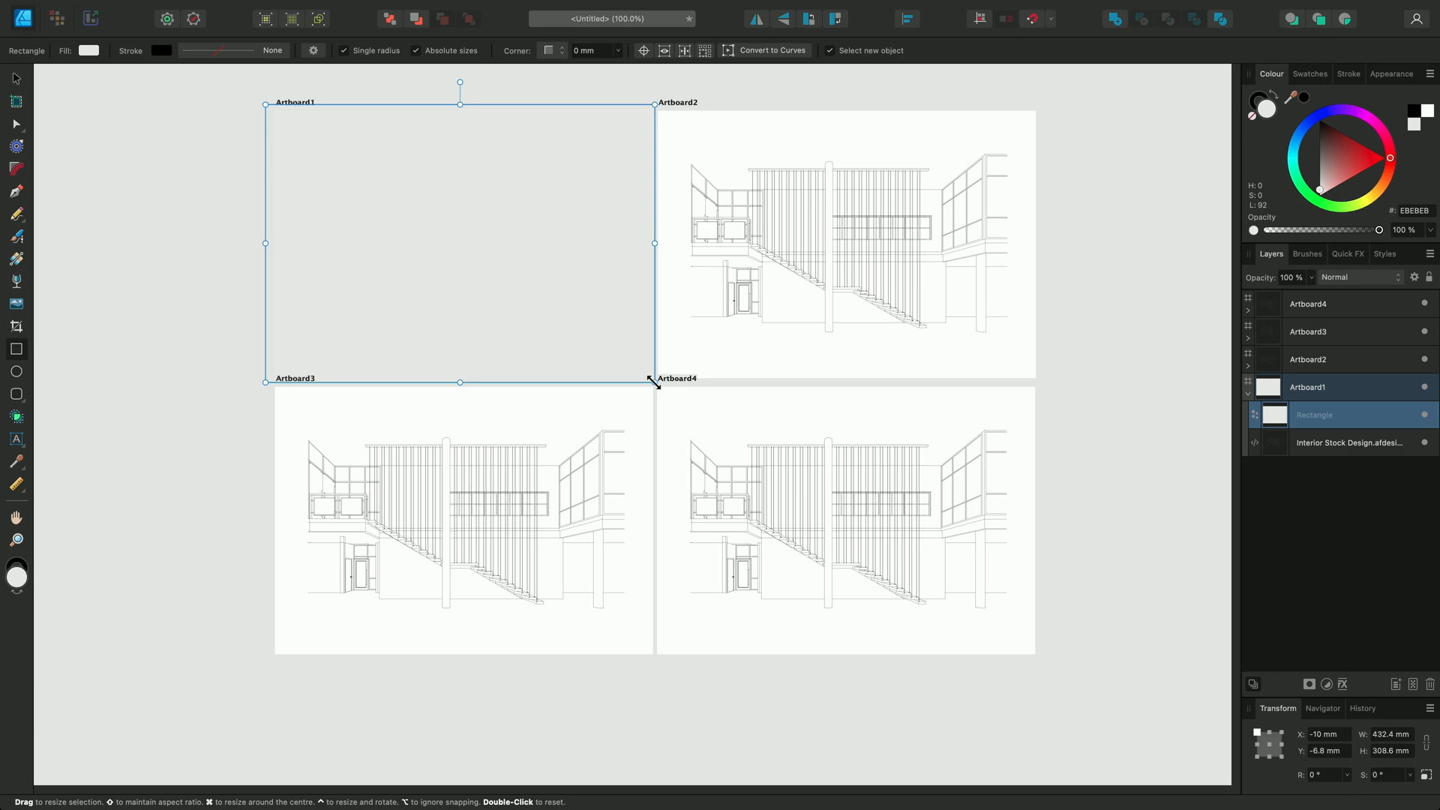
click(1370, 193)
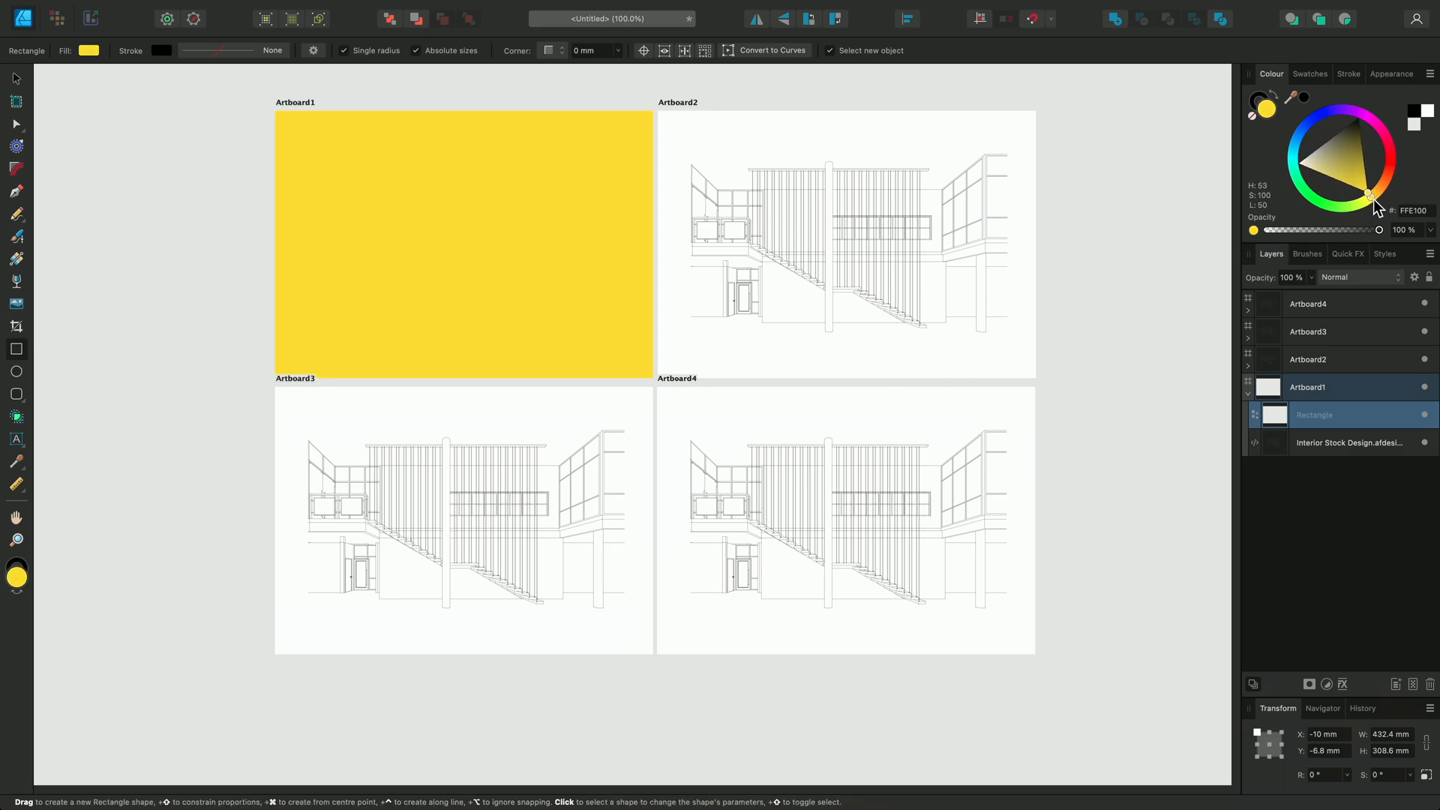
click(464, 243)
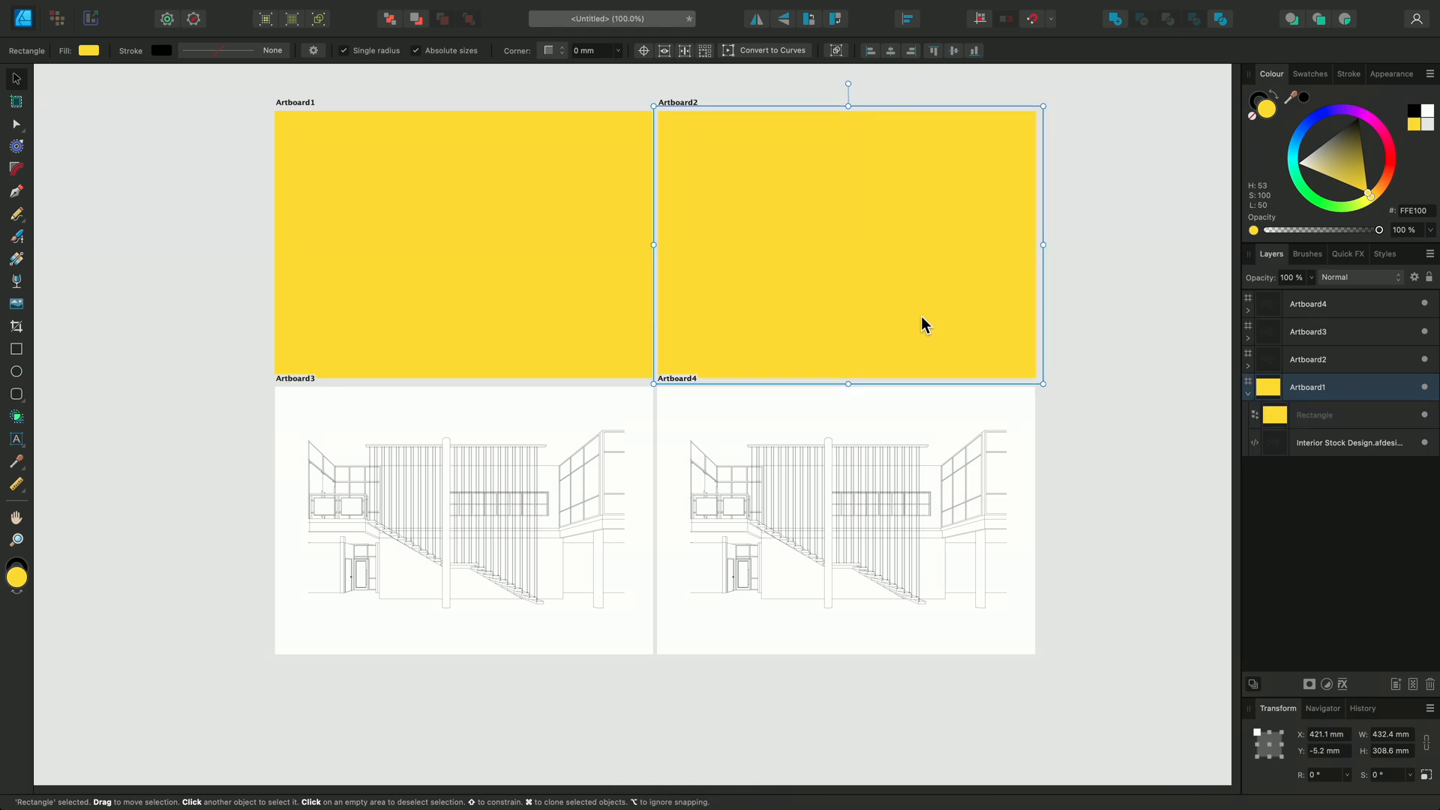
click(1339, 111)
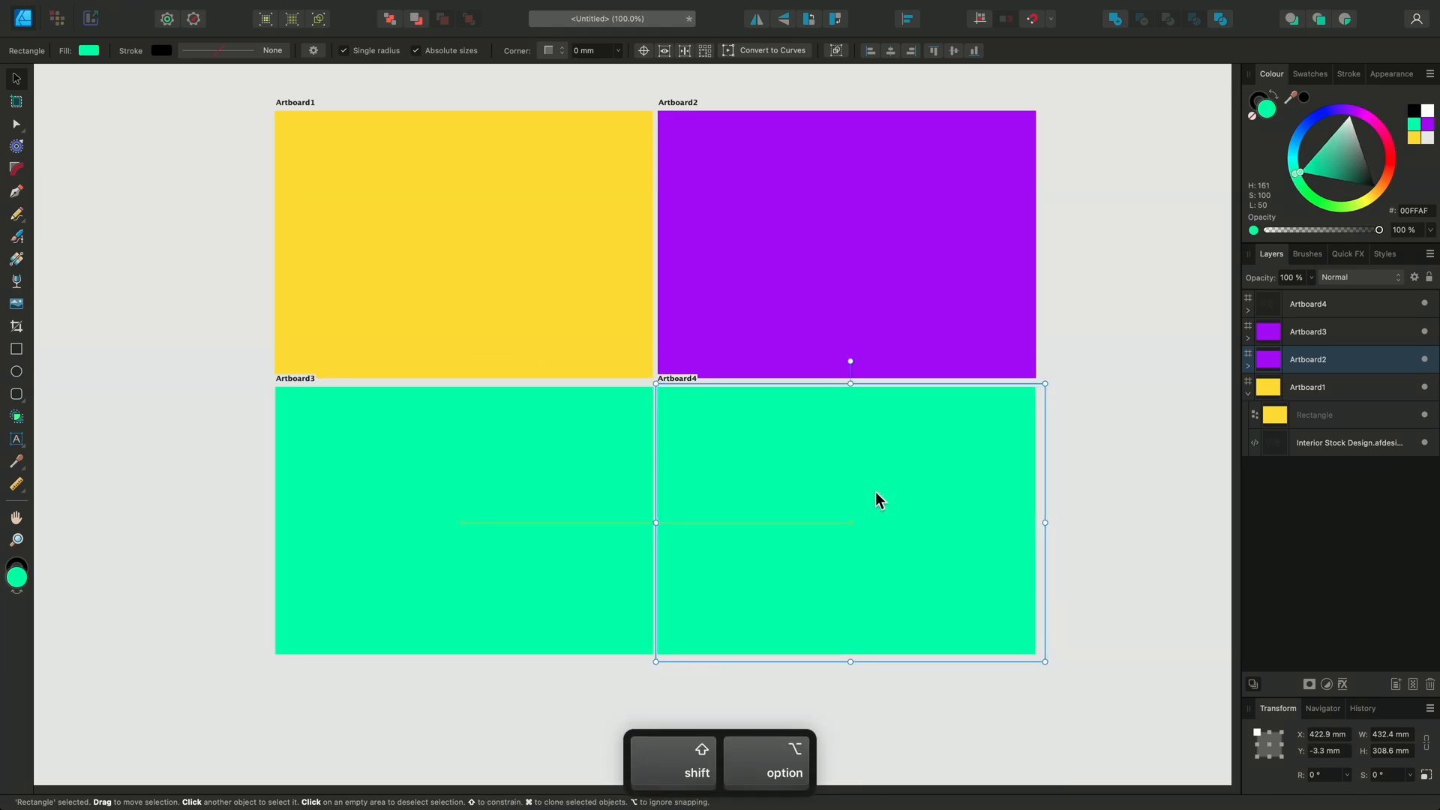
click(1379, 138)
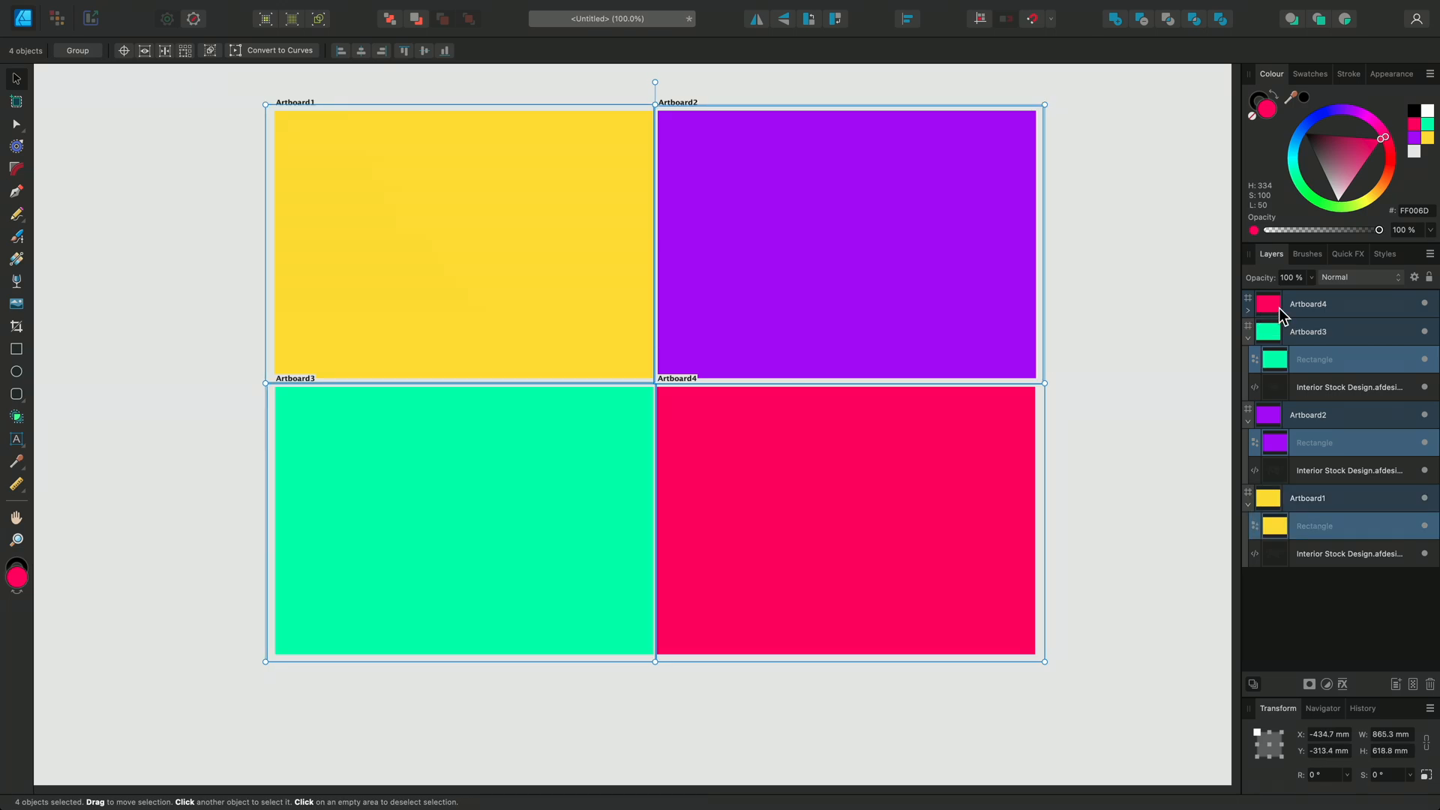
Step: Set the four overlays' blend mode to Saturation
click(1358, 278)
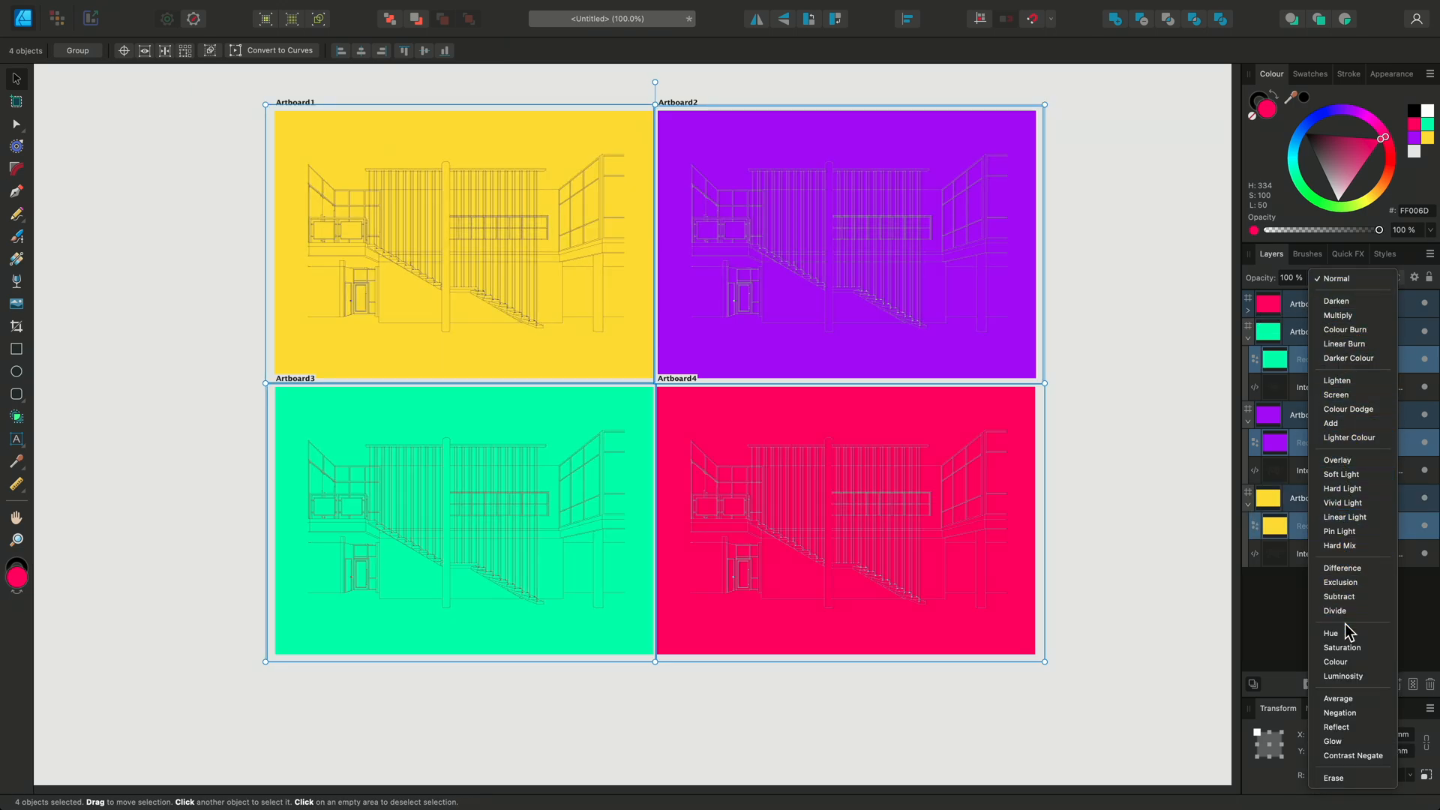
click(1342, 648)
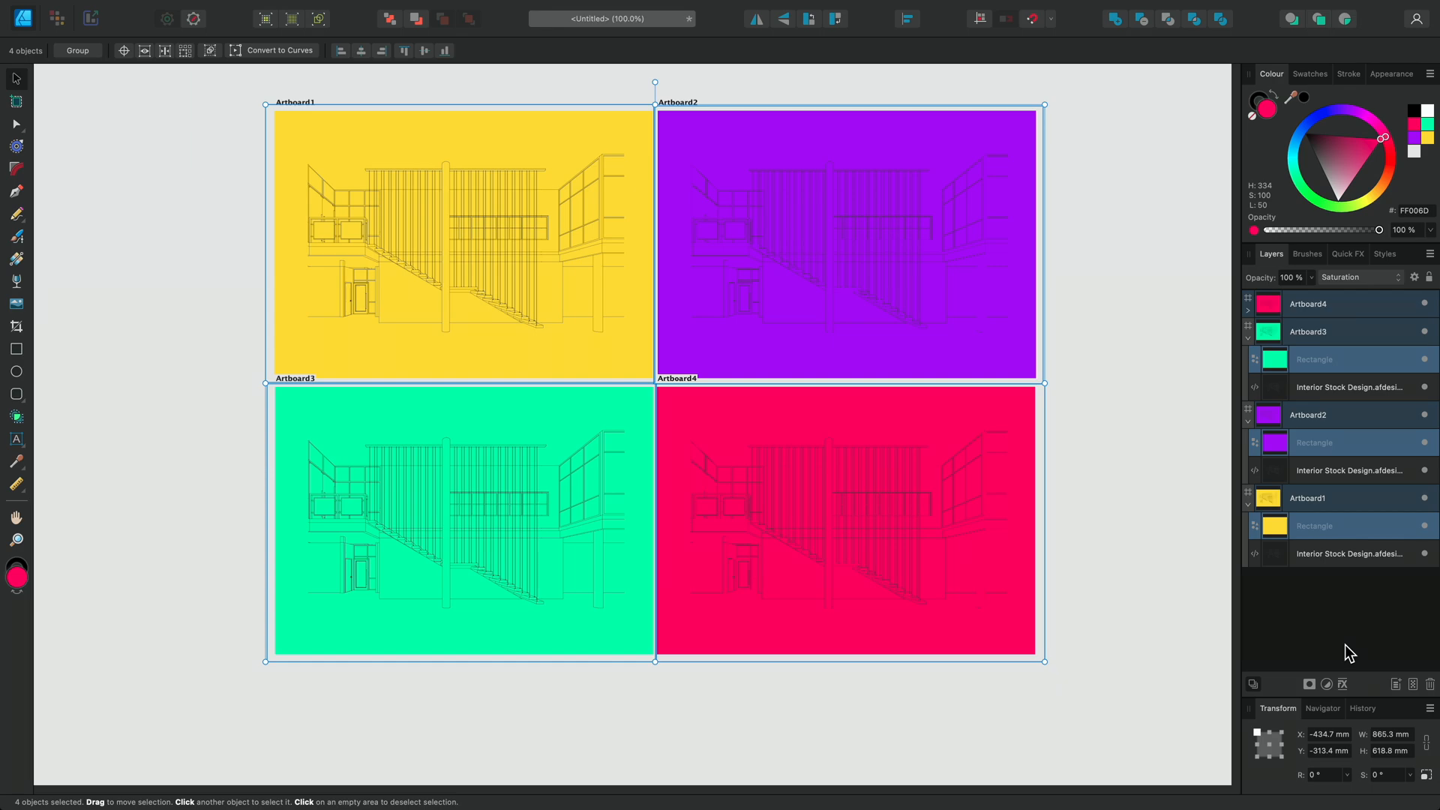
mouse_move(1429, 286)
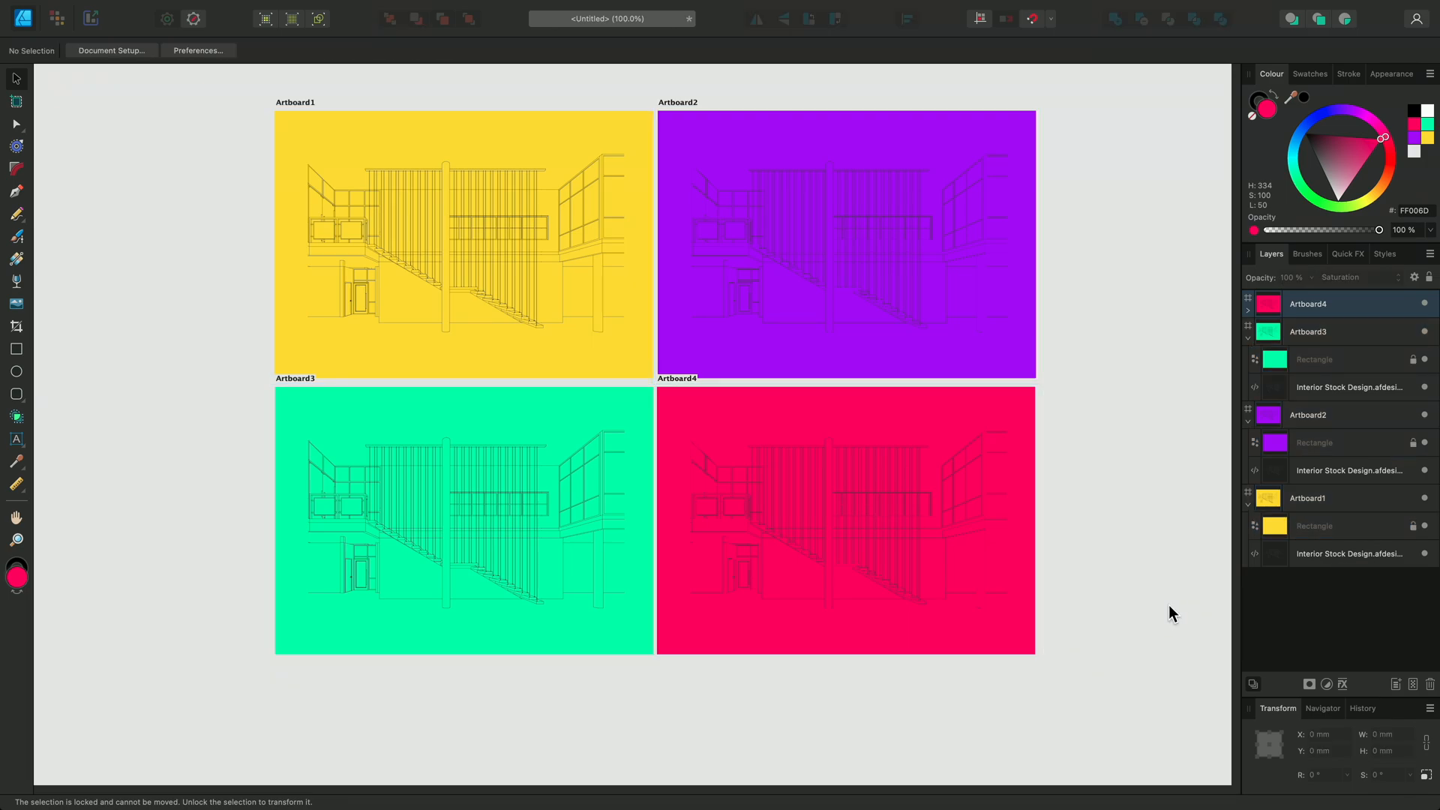
mouse_move(595, 322)
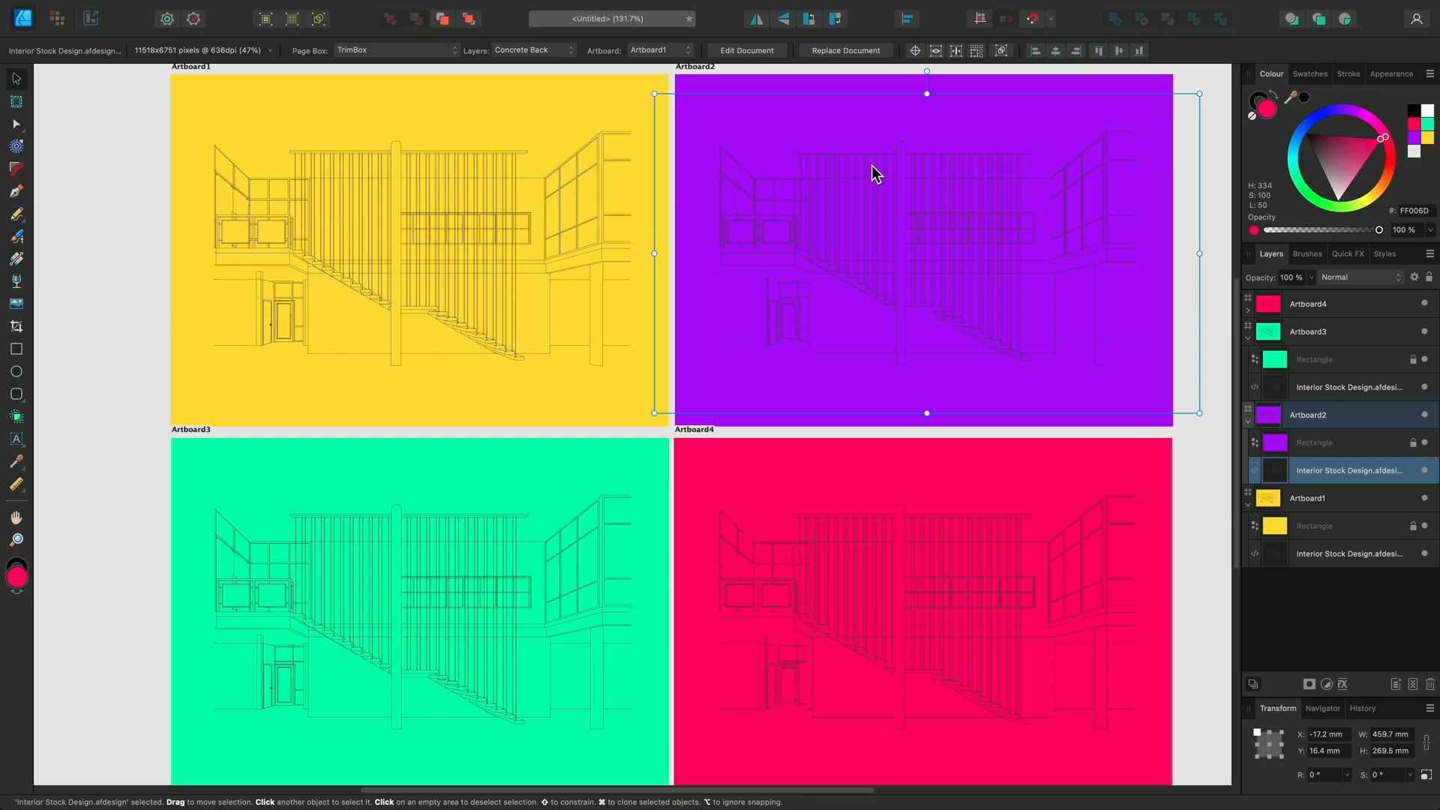
Step: Choose the placed file's visible drawing layers for this artboard, then deselect
click(534, 50)
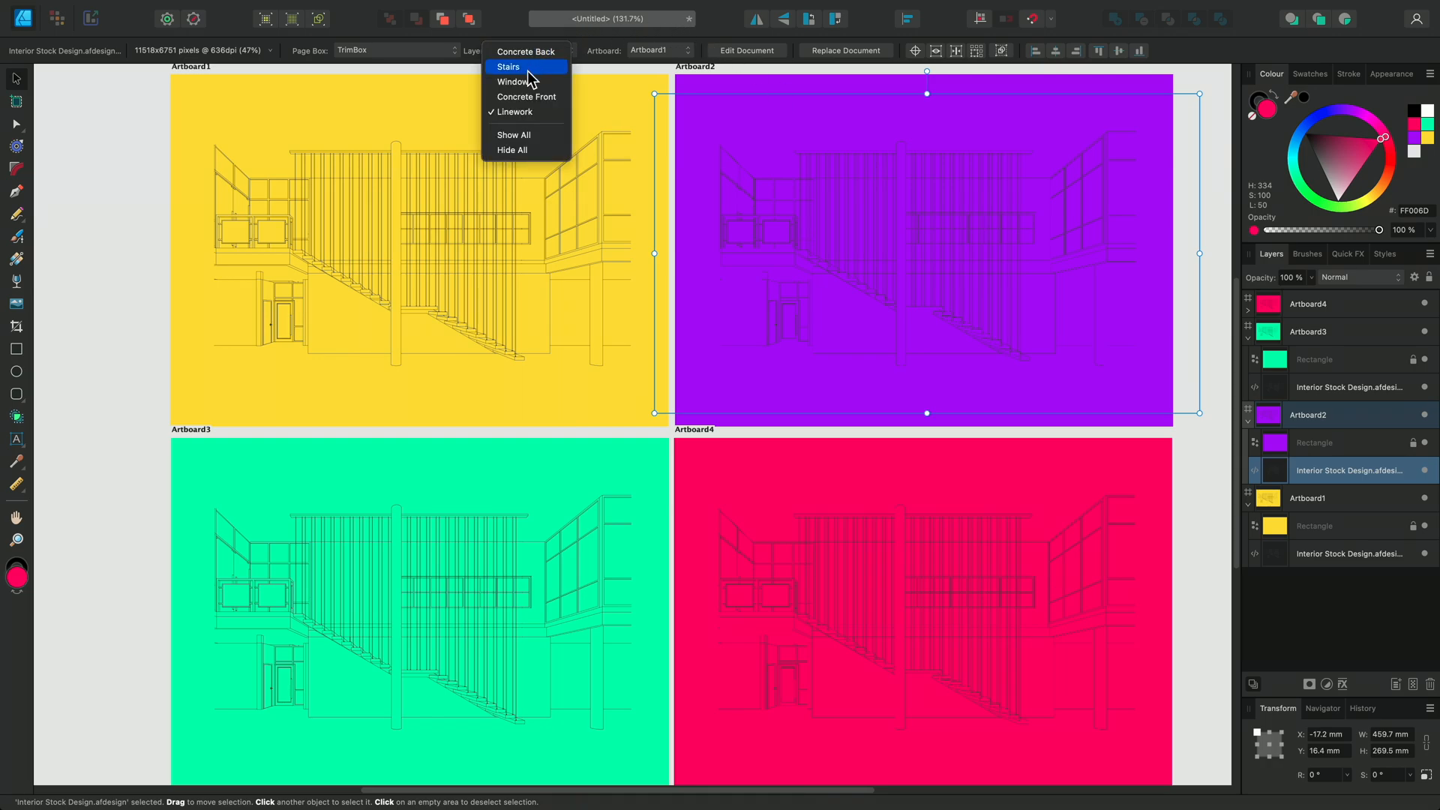
click(524, 51)
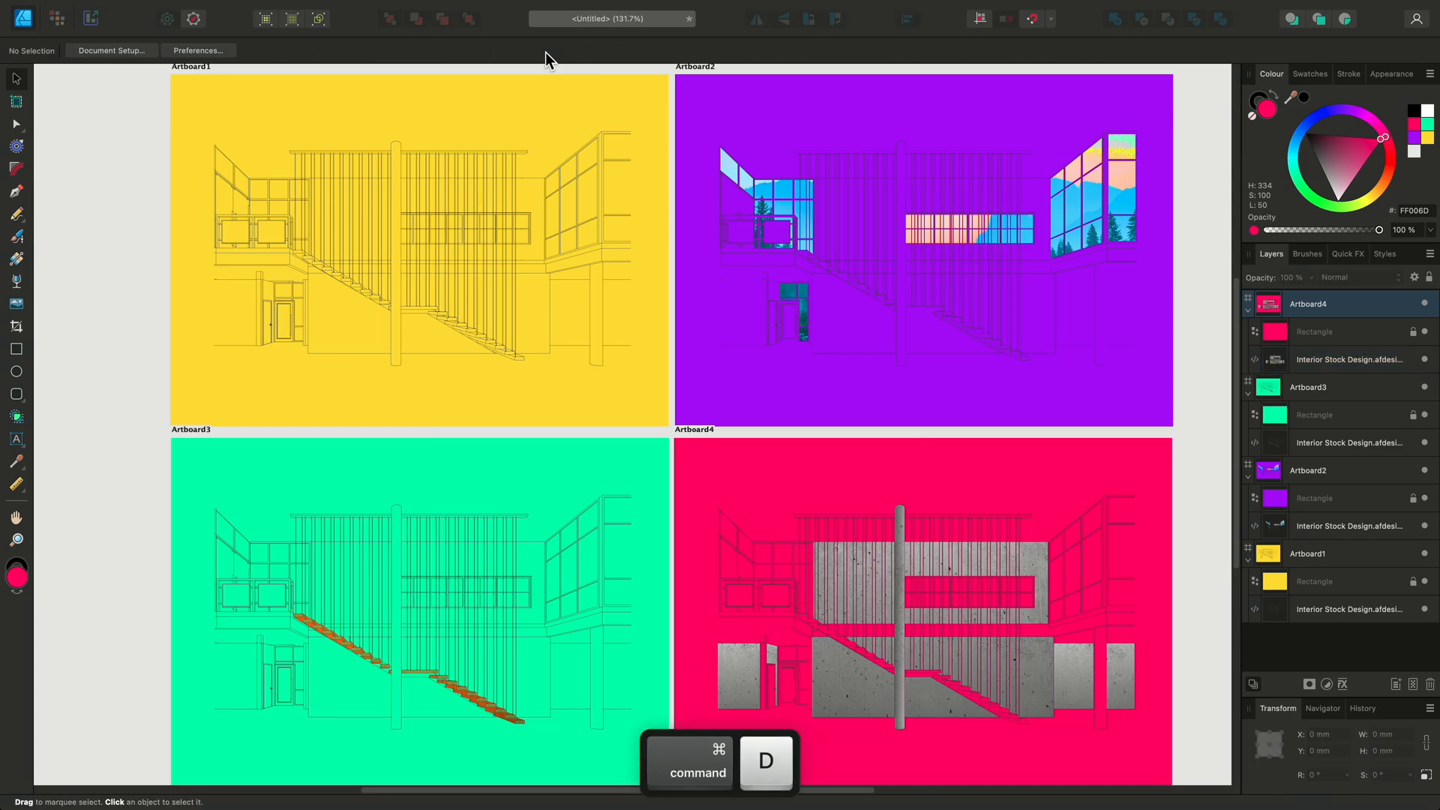
key(cmd+d)
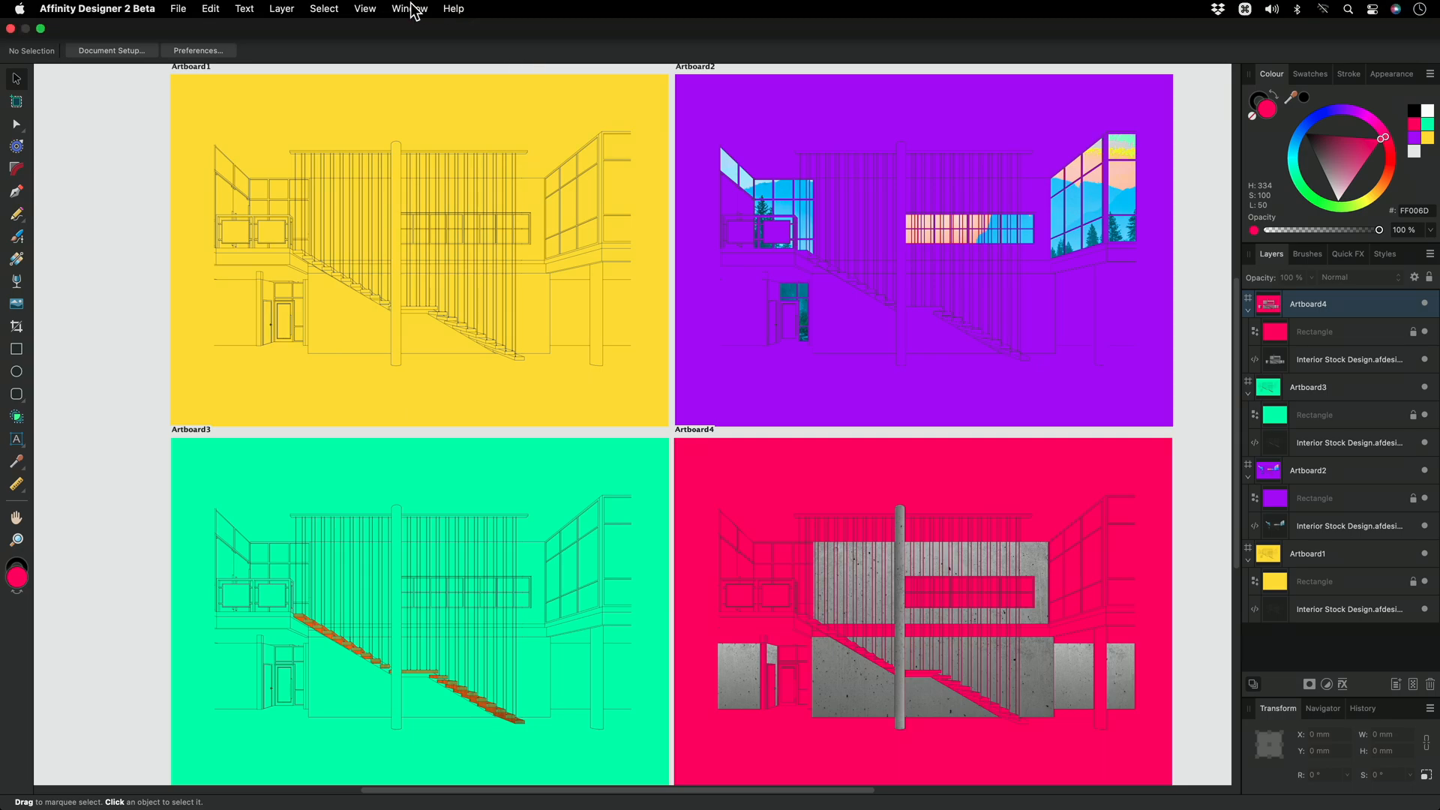
click(406, 8)
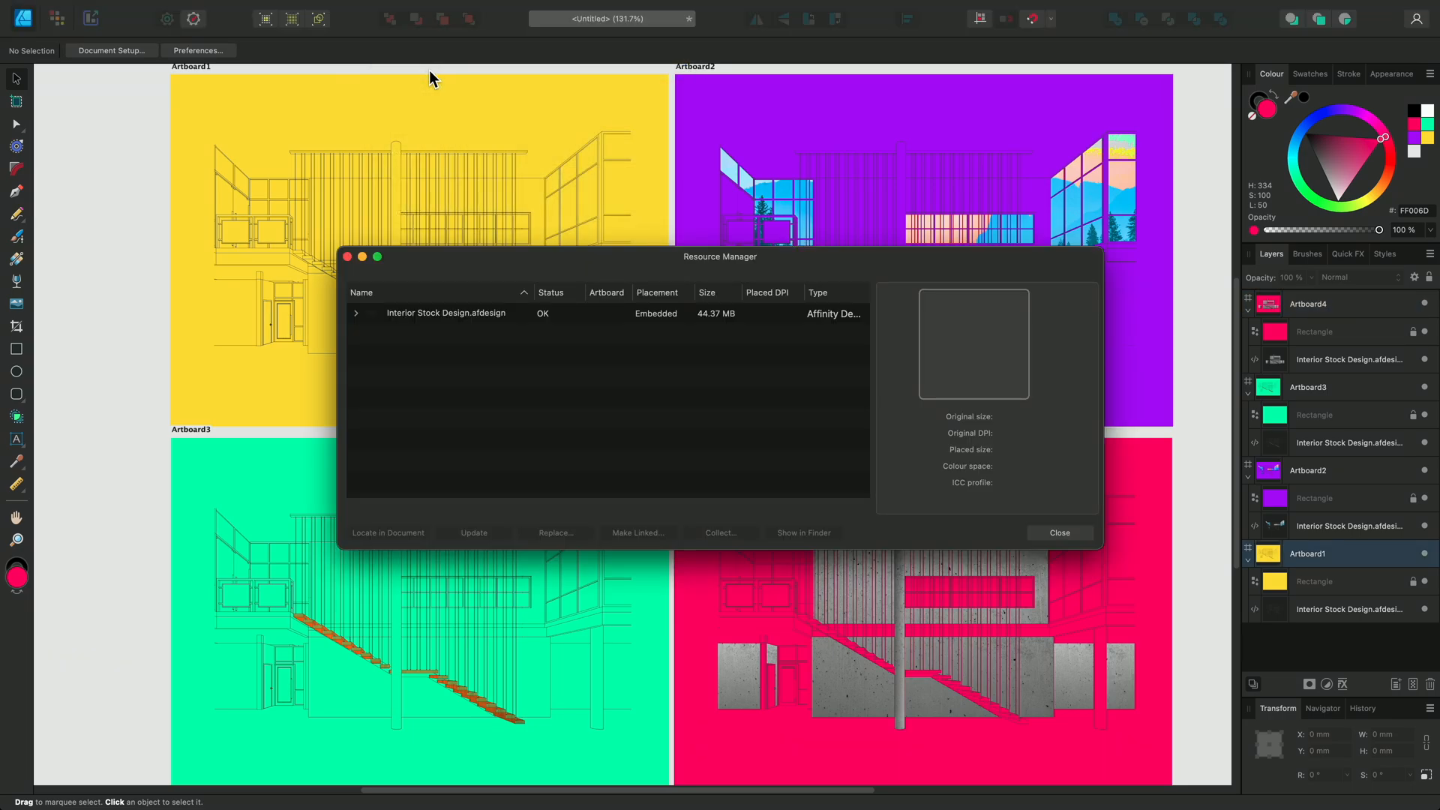
click(356, 313)
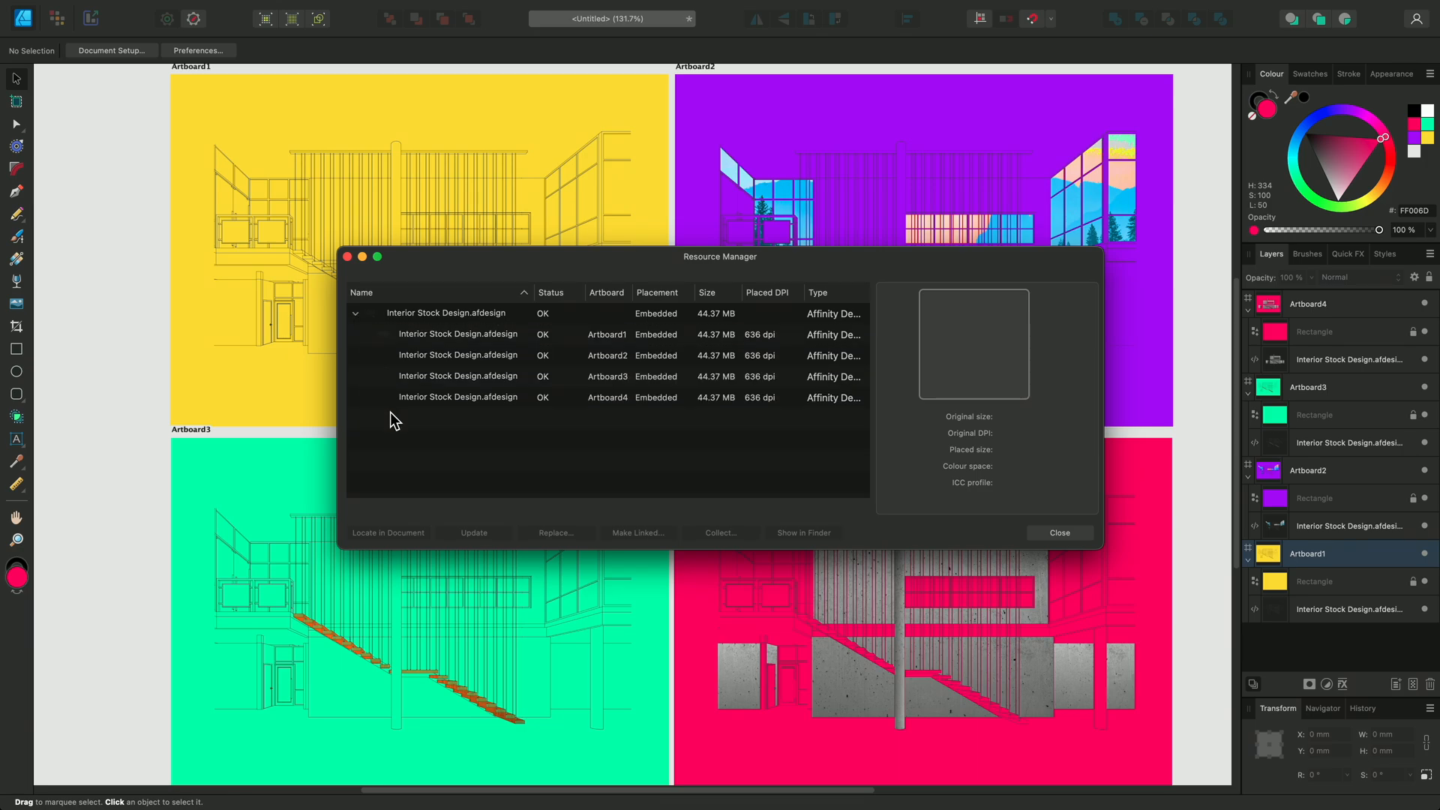
mouse_move(493, 441)
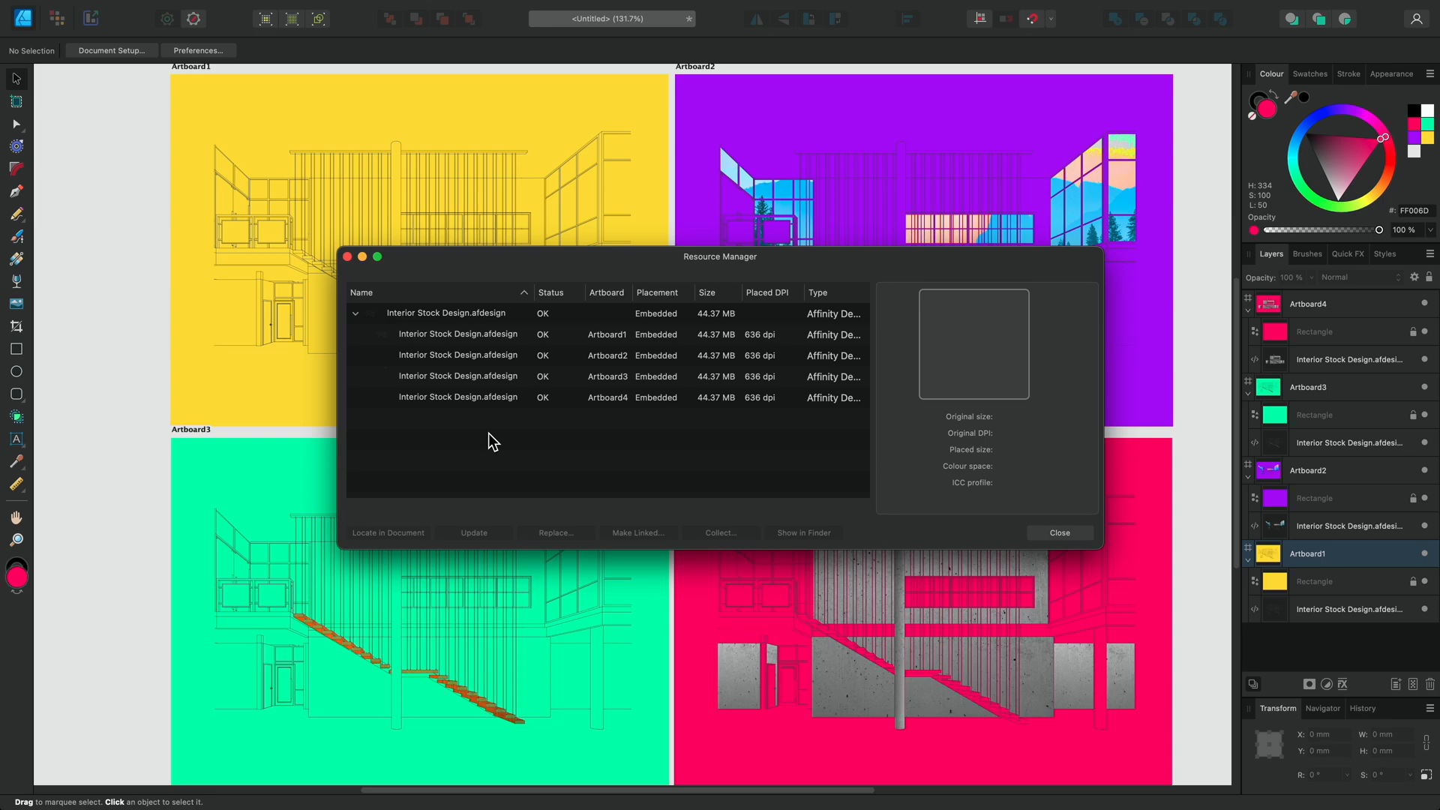
mouse_move(936, 526)
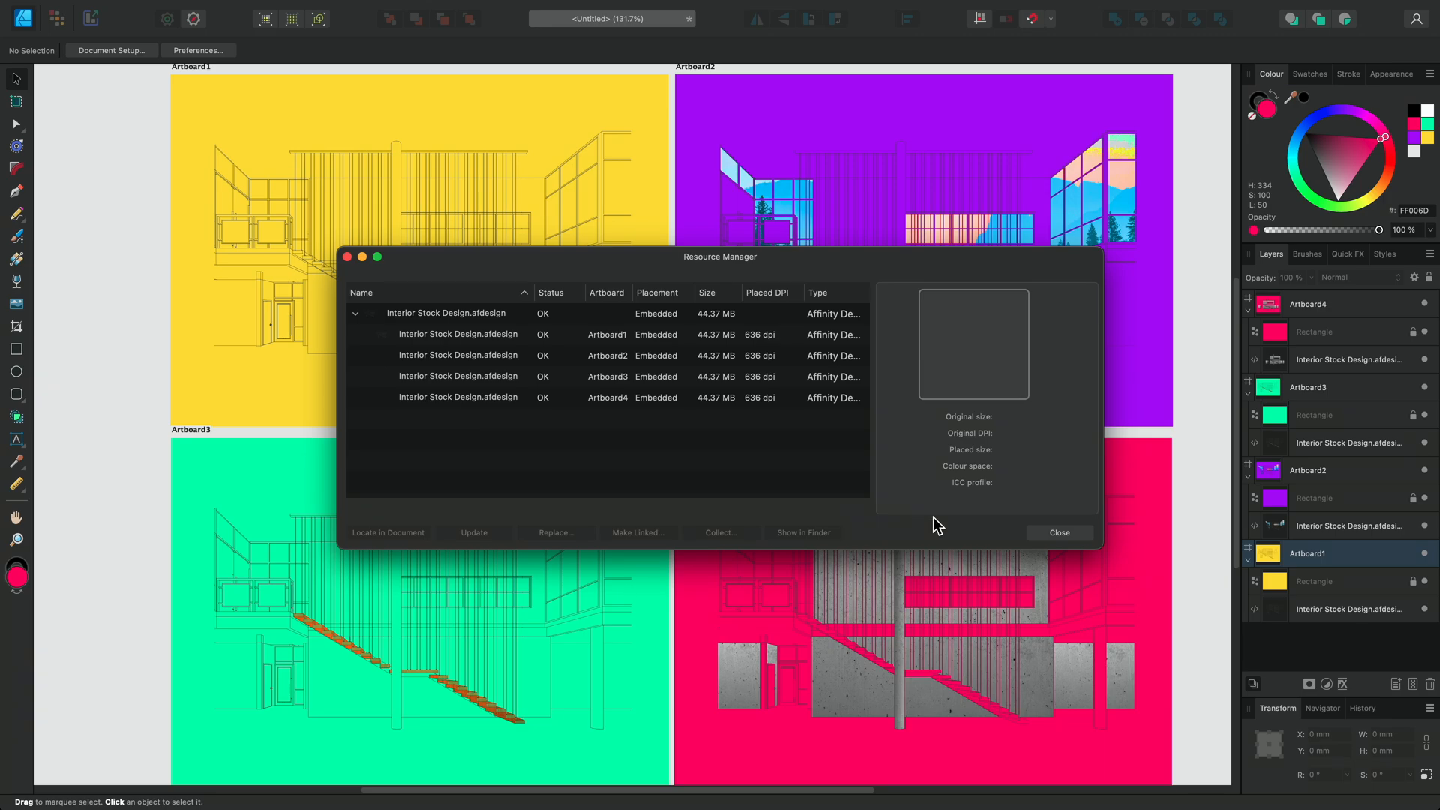
click(1058, 532)
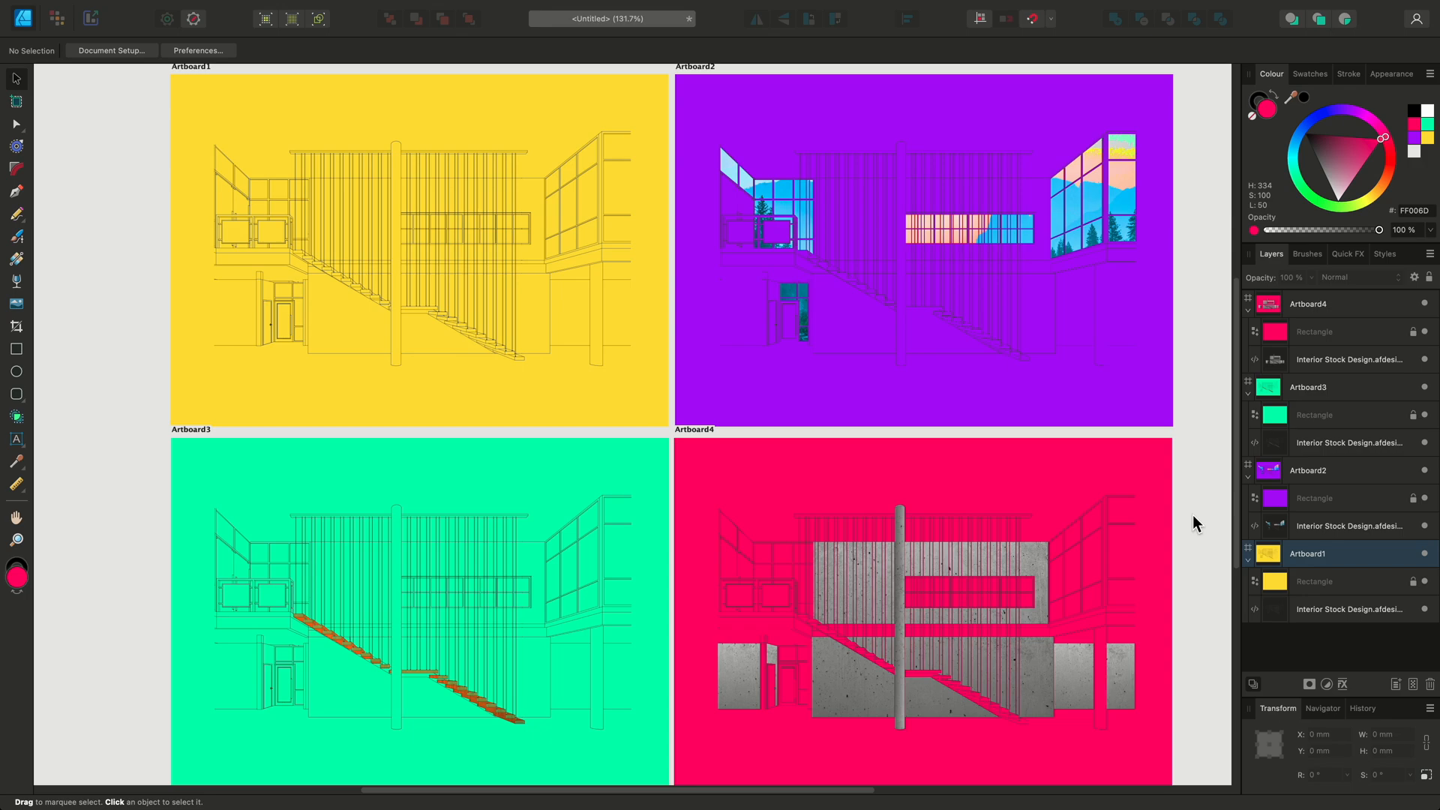
mouse_move(172, 27)
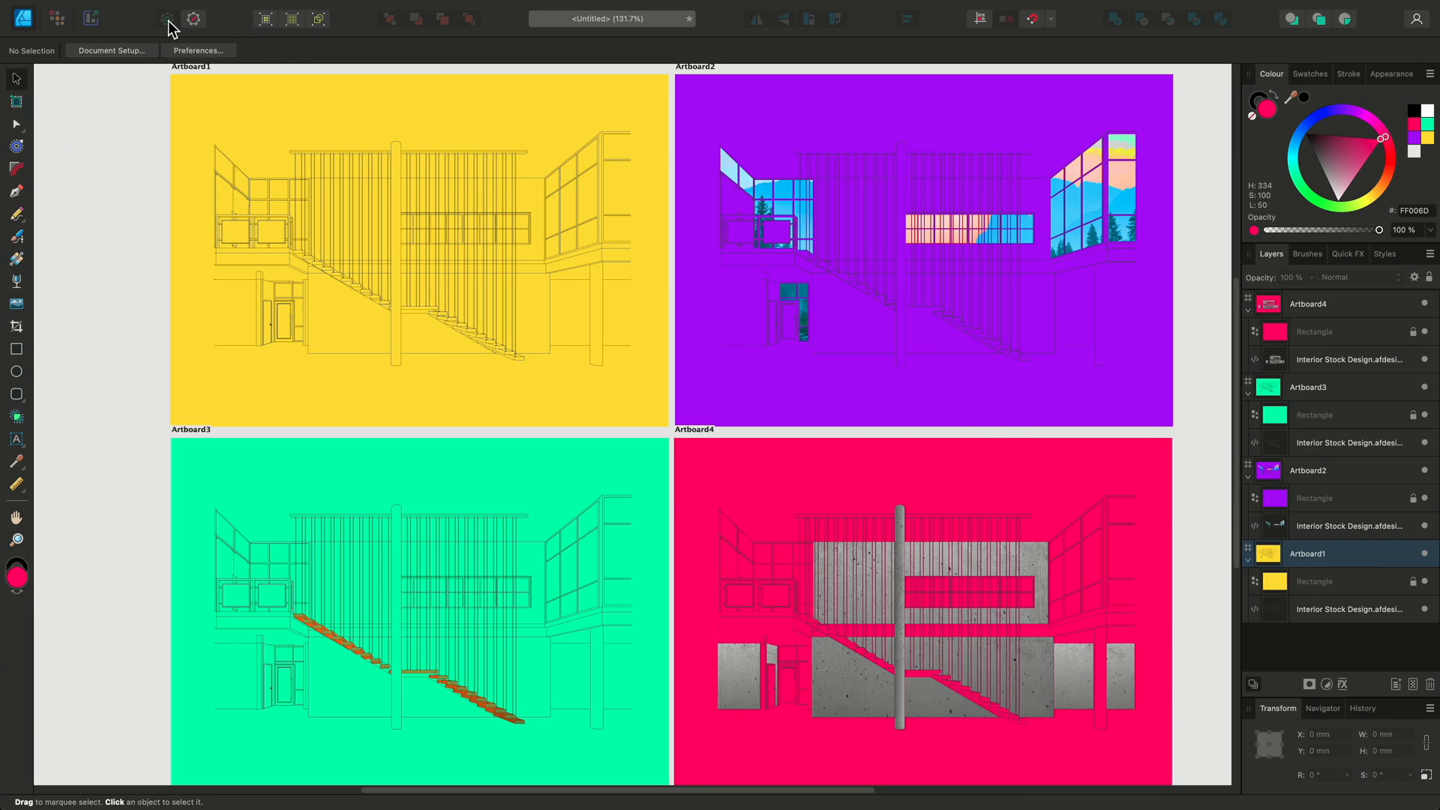
Step: Export the four artboard slices as PNGs, then return to the Designer workspace
click(90, 18)
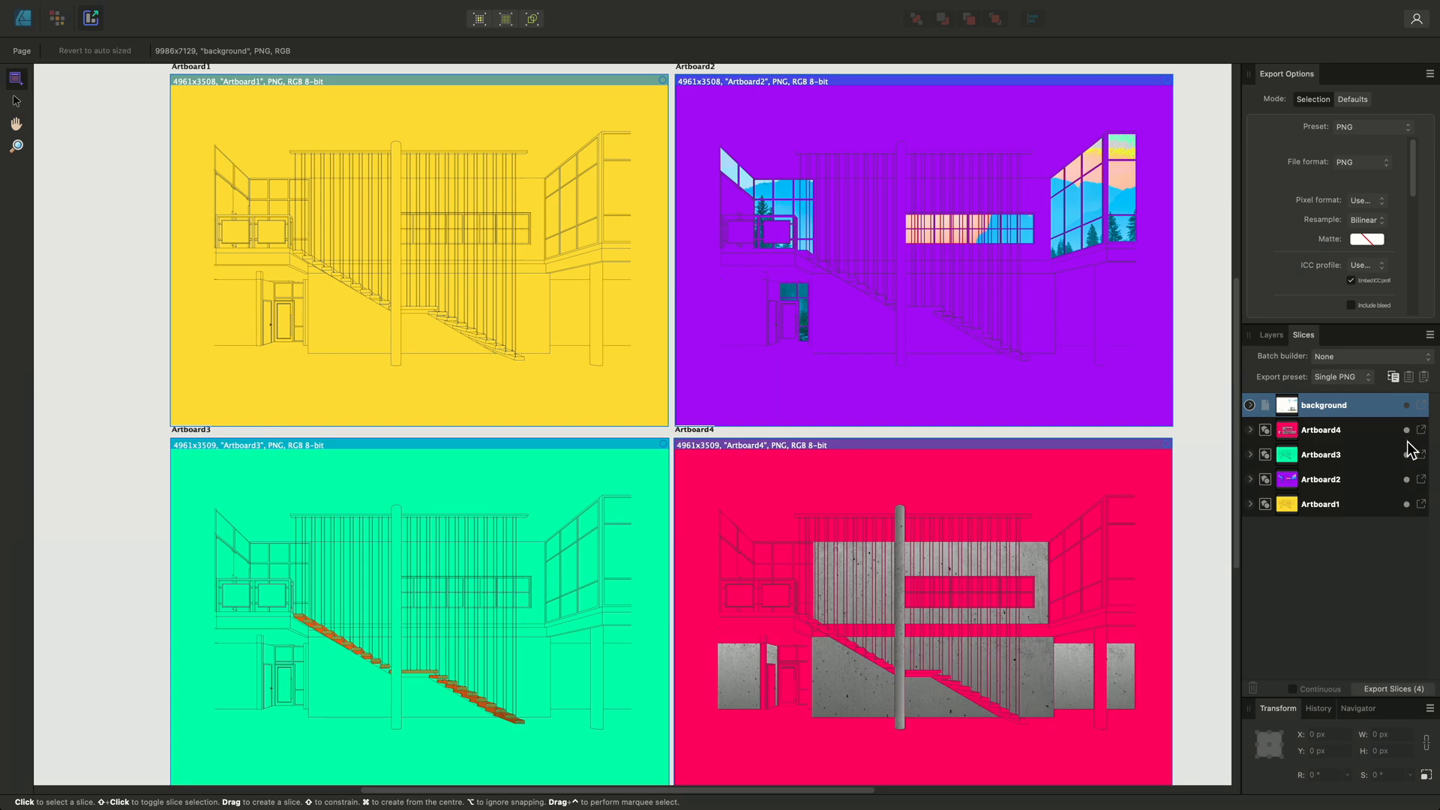
mouse_move(1368, 439)
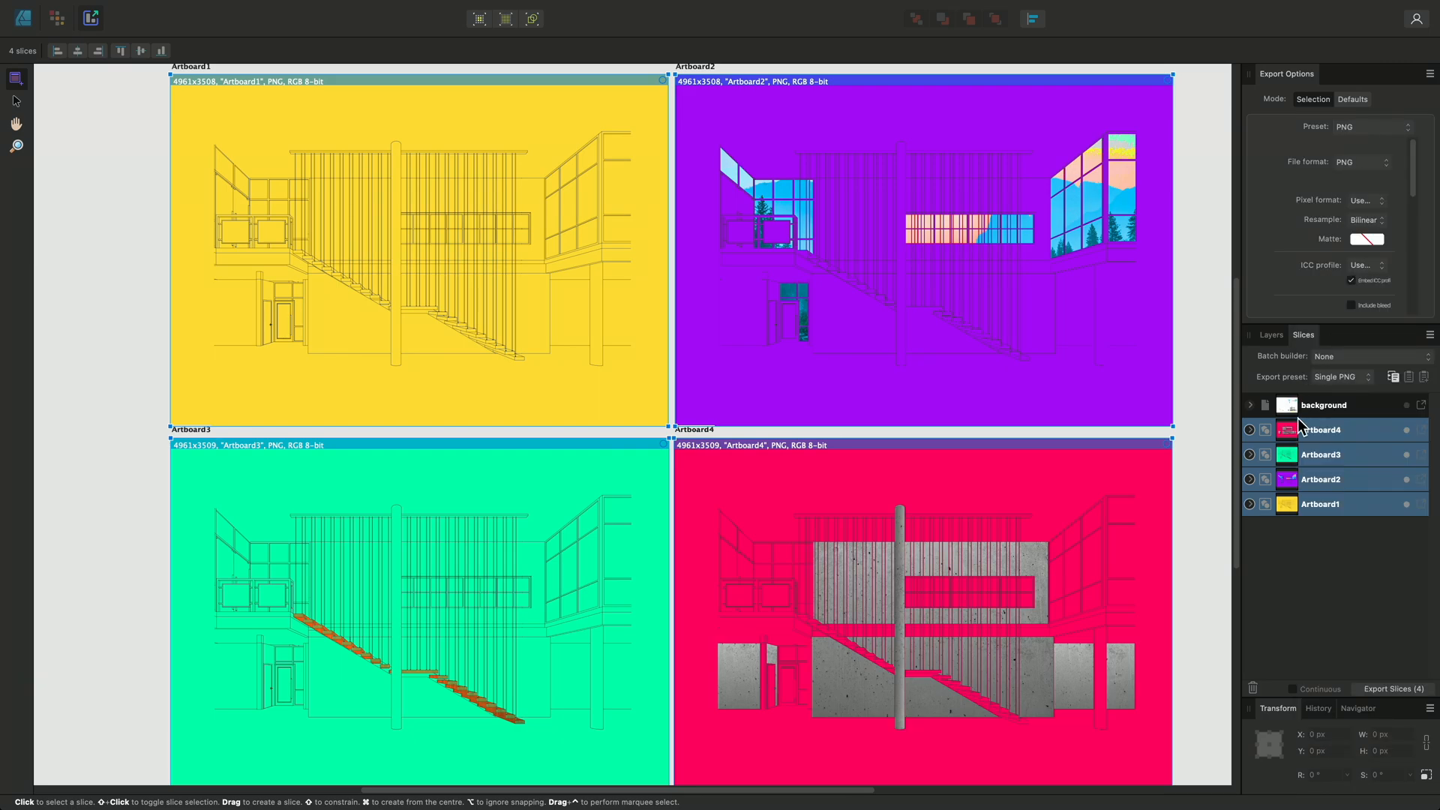
click(1392, 688)
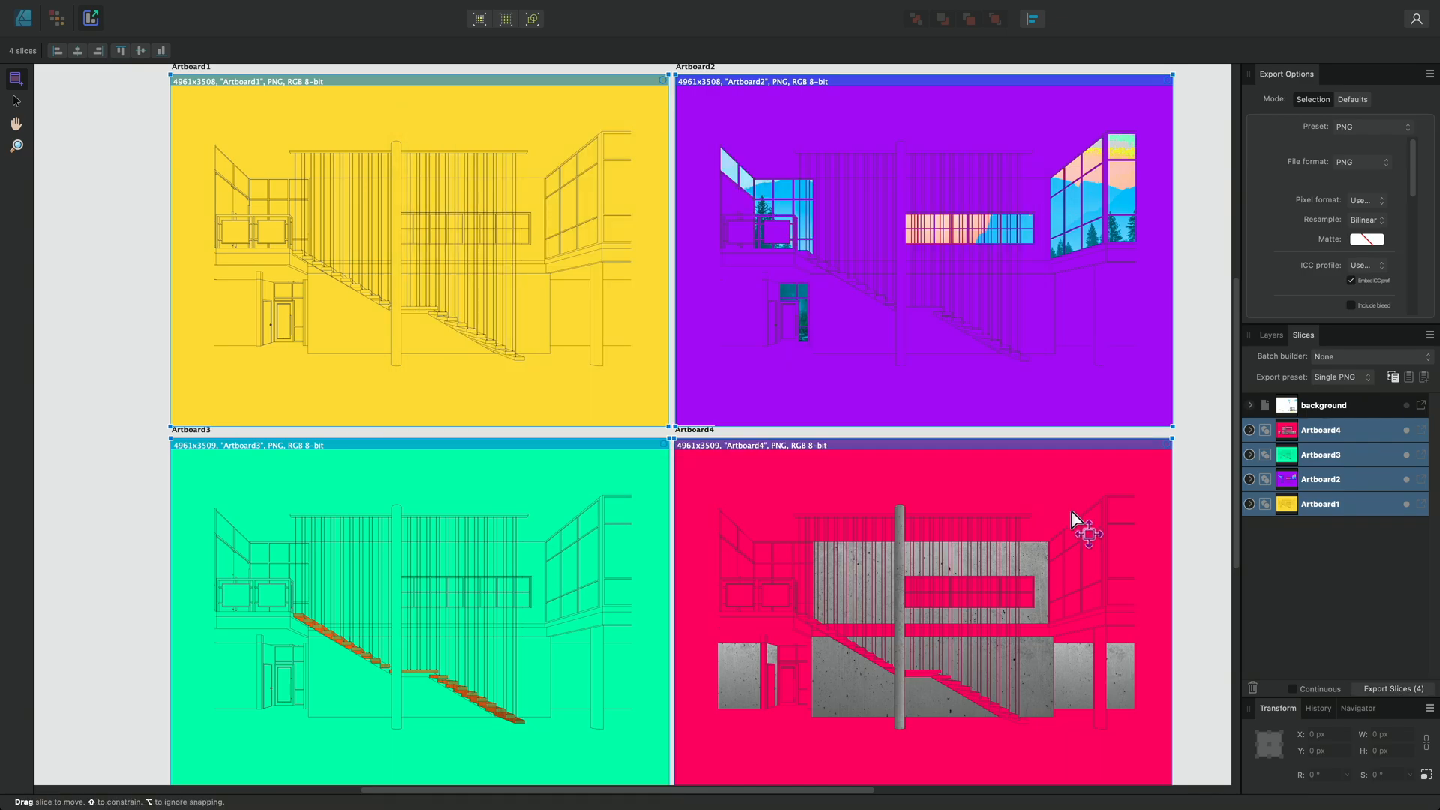
click(1392, 688)
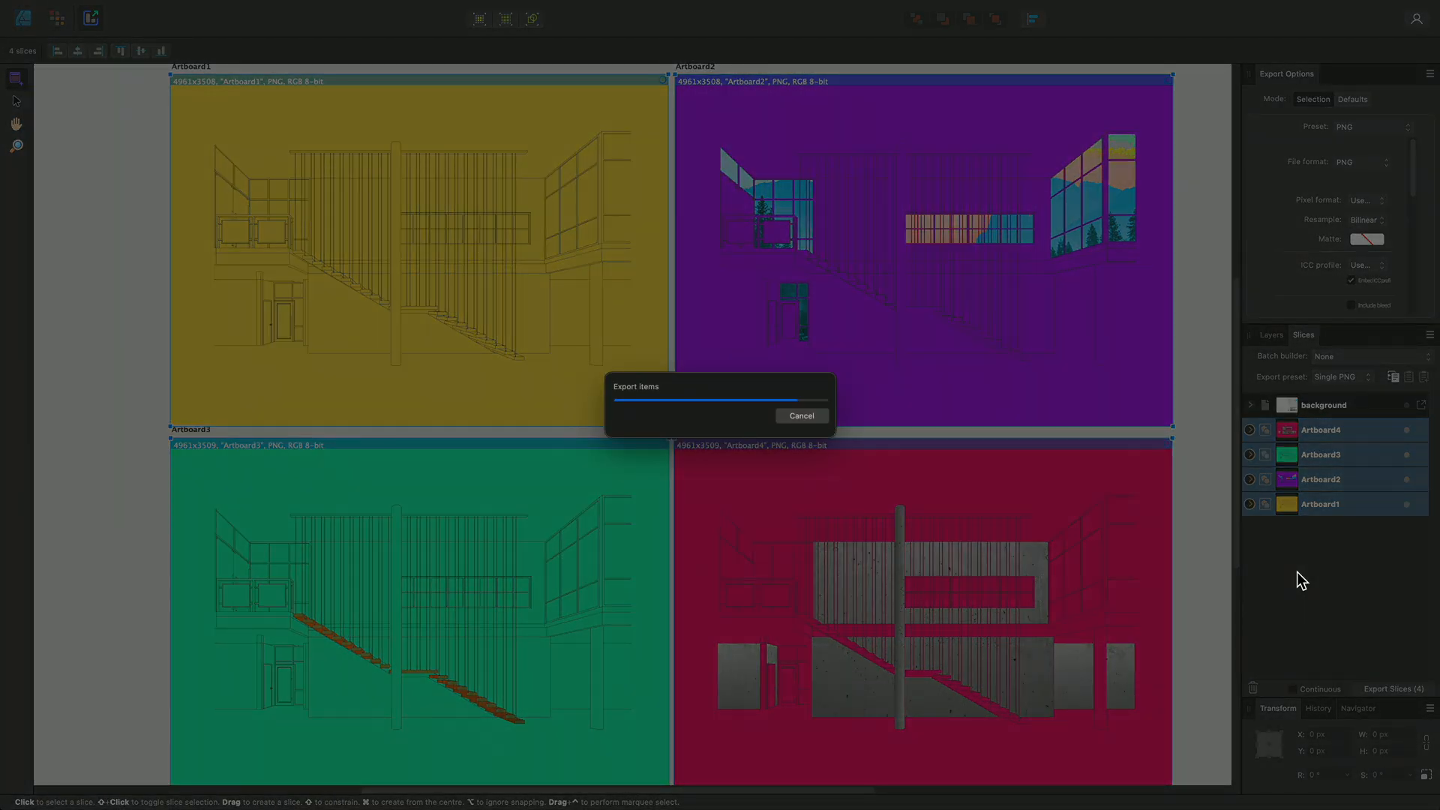
click(800, 414)
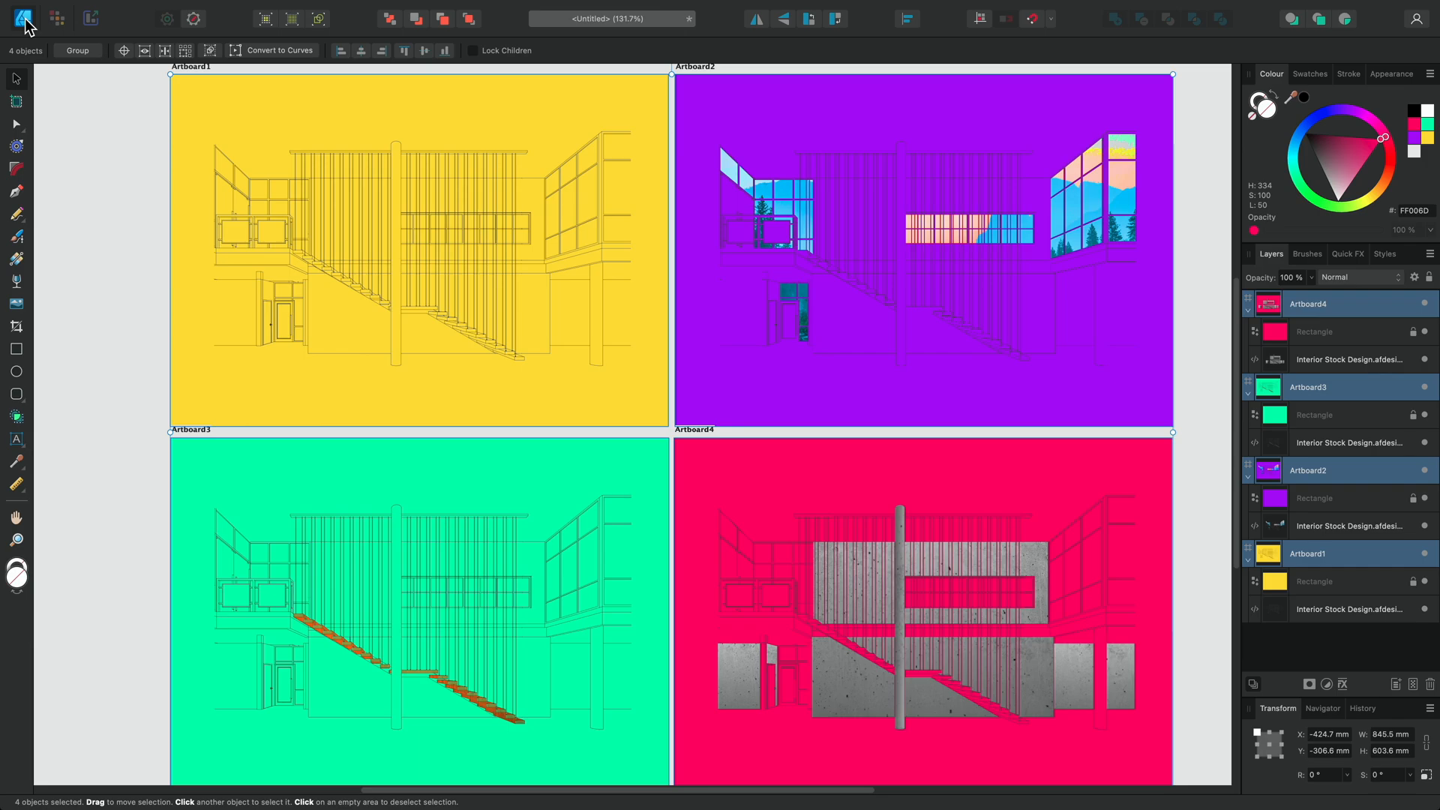
click(125, 232)
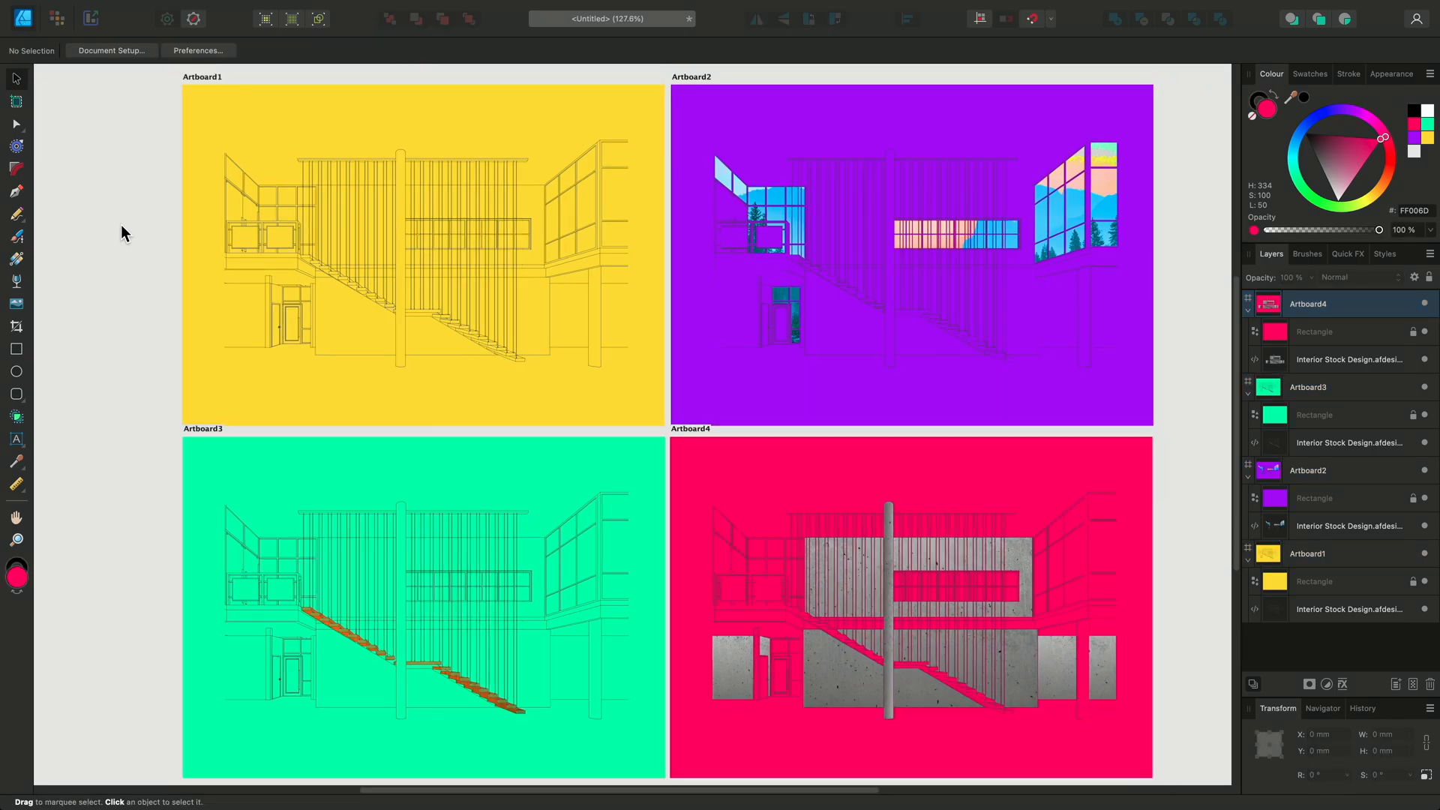